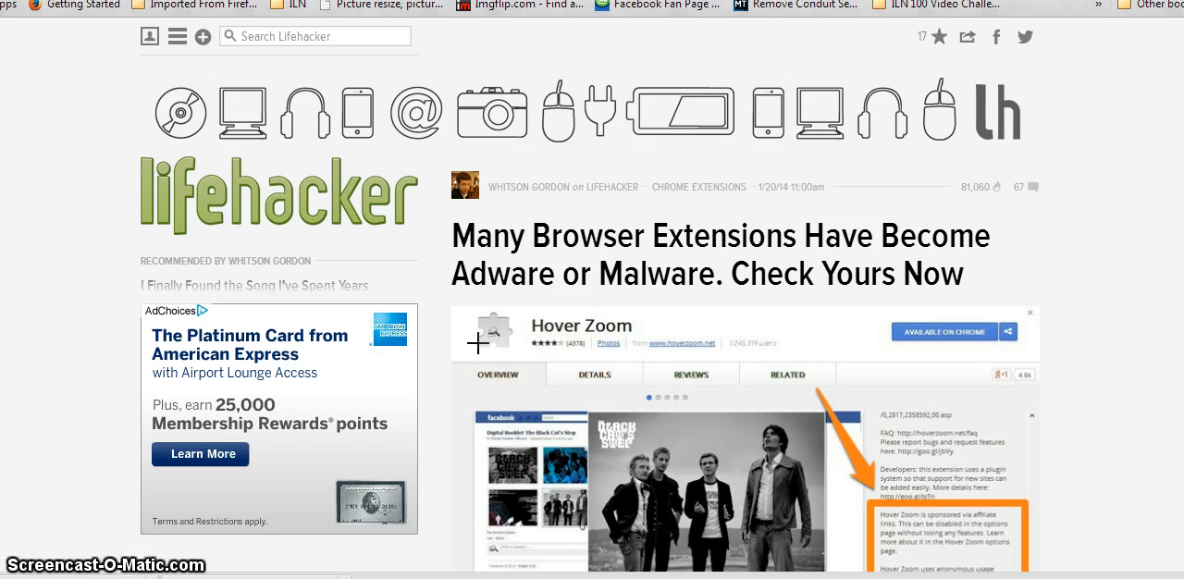
{"action": "mouse_move", "coordinate": [505, 237]}
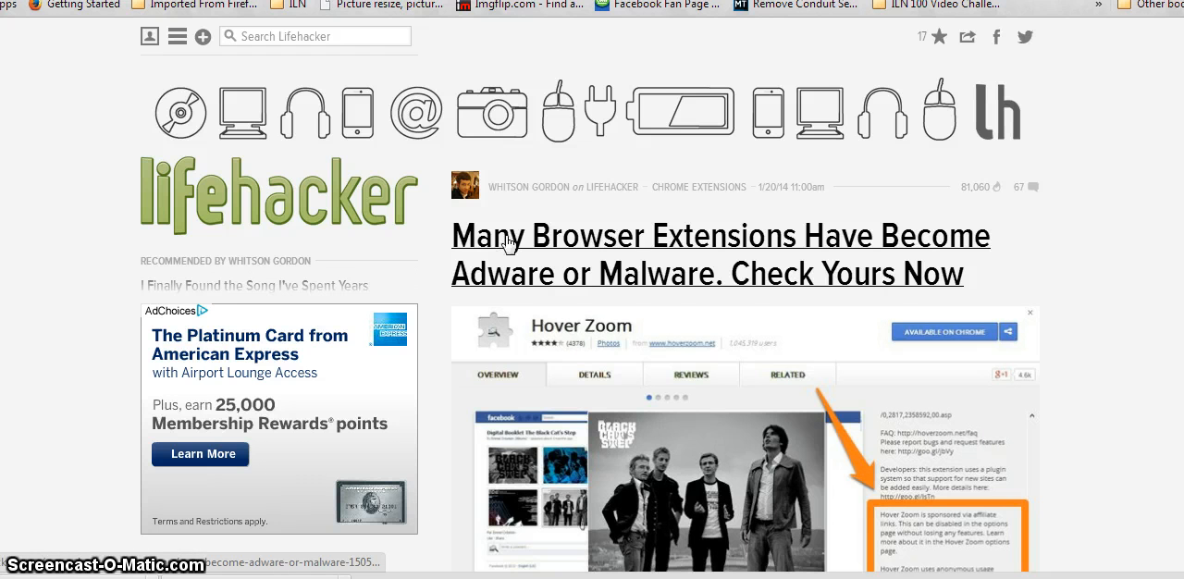
{"action": "mouse_move", "coordinate": [531, 207]}
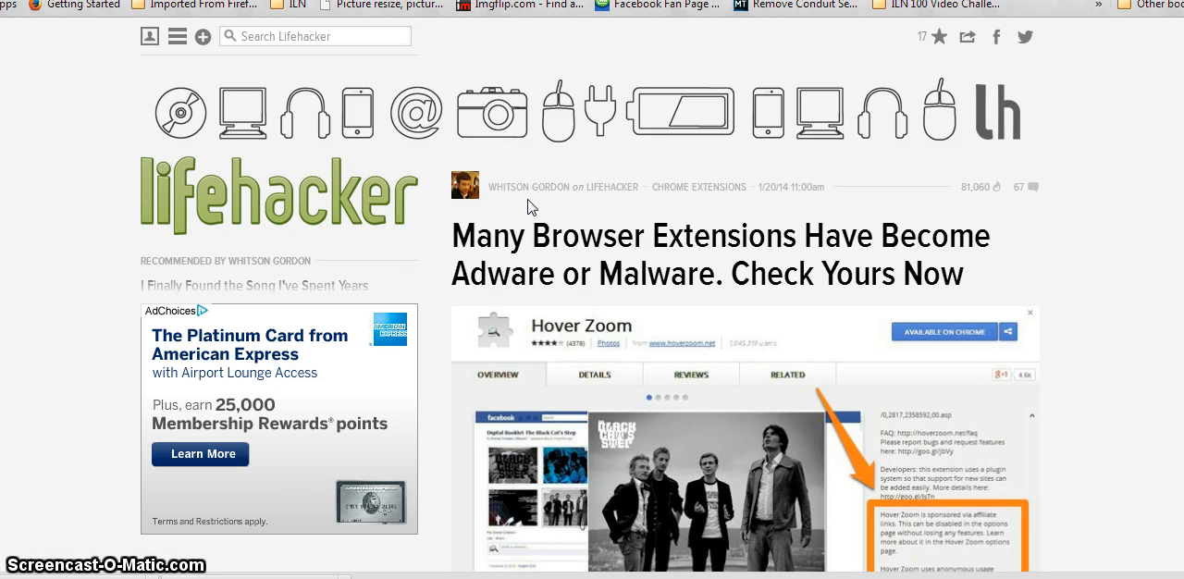
{"action": "mouse_move", "coordinate": [497, 258]}
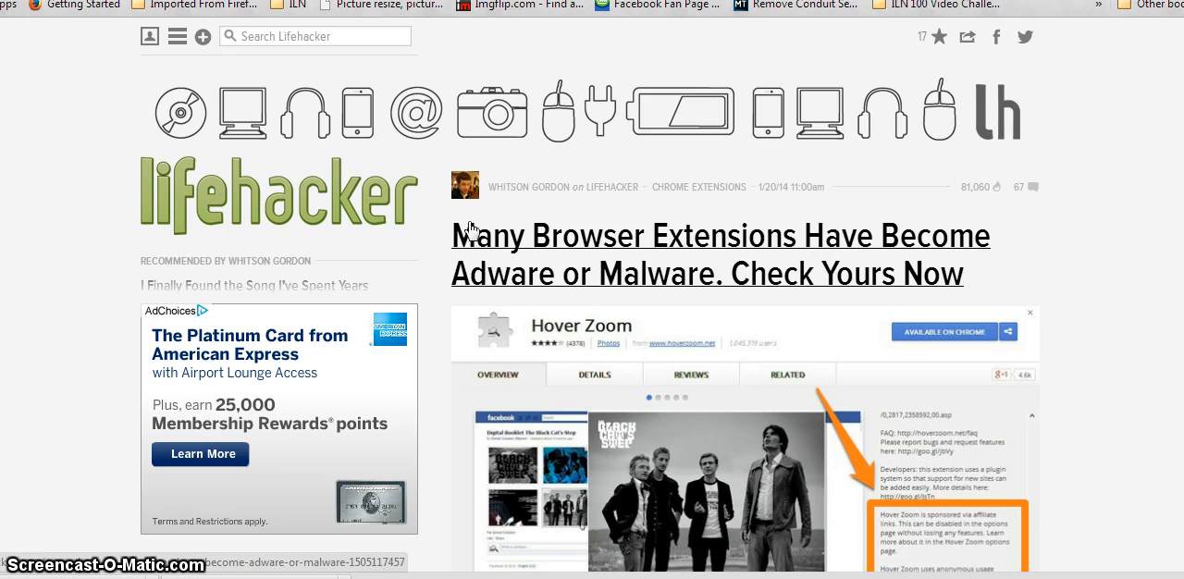
{"action": "mouse_move", "coordinate": [380, 211]}
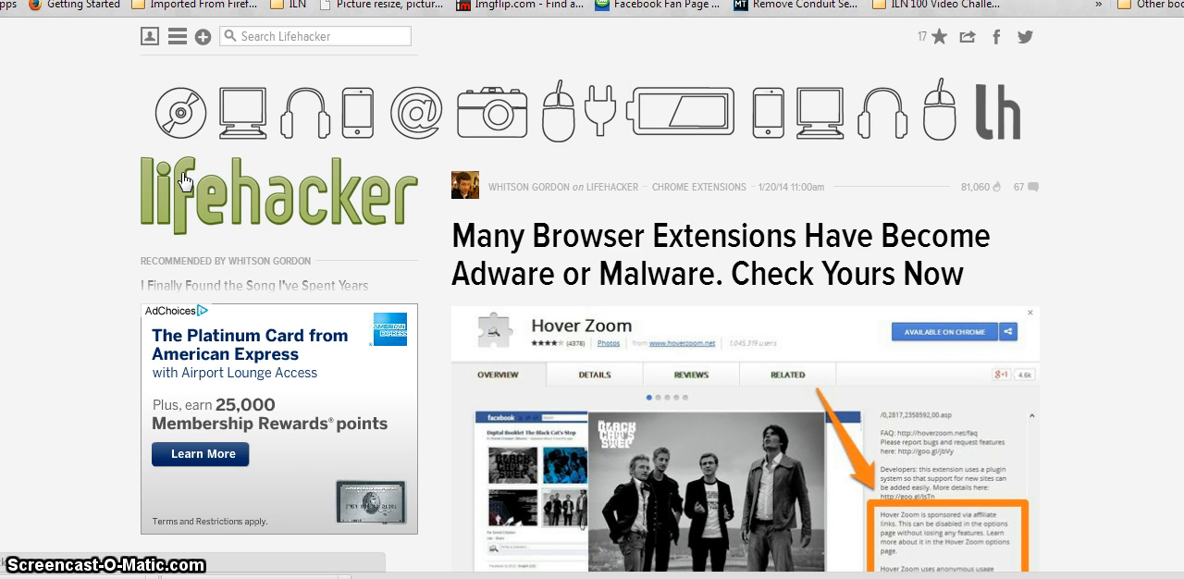
{"action": "mouse_move", "coordinate": [121, 208]}
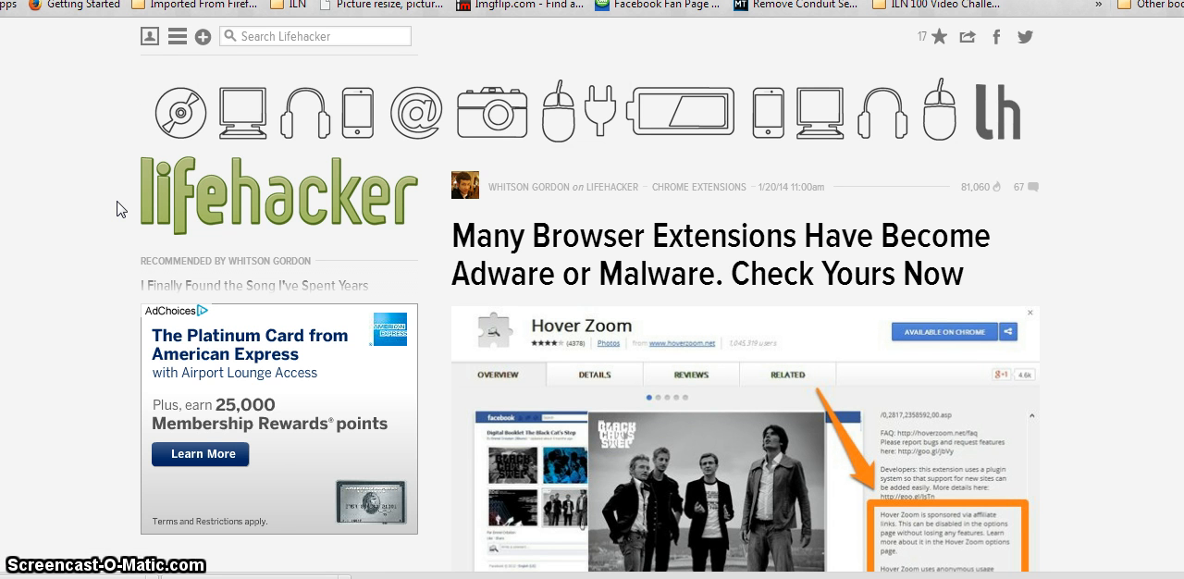
{"action": "mouse_move", "coordinate": [152, 210]}
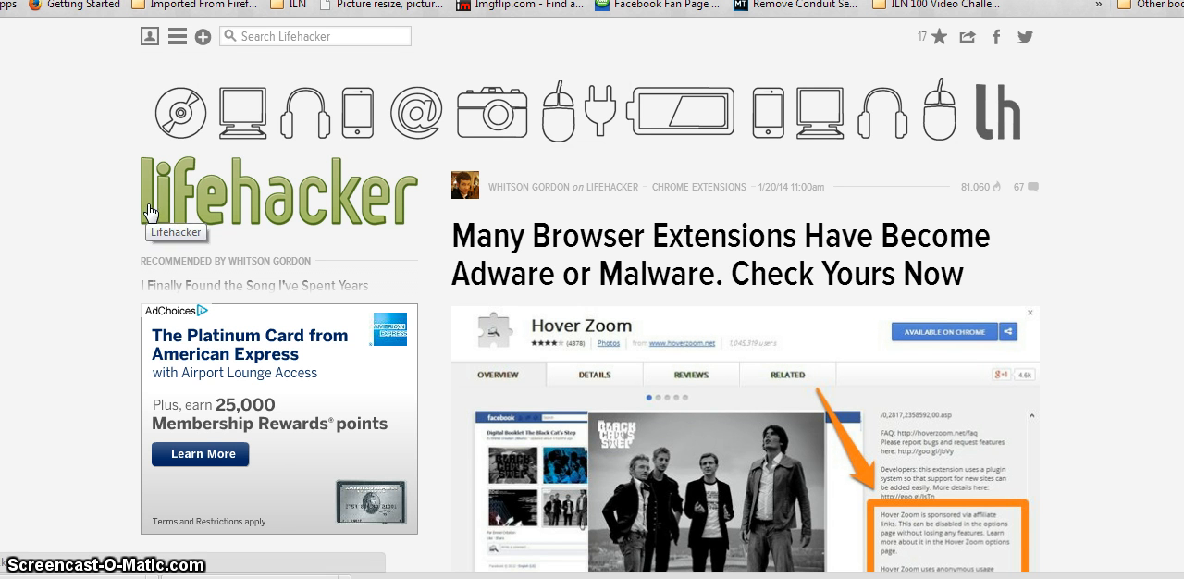
{"action": "mouse_move", "coordinate": [474, 220]}
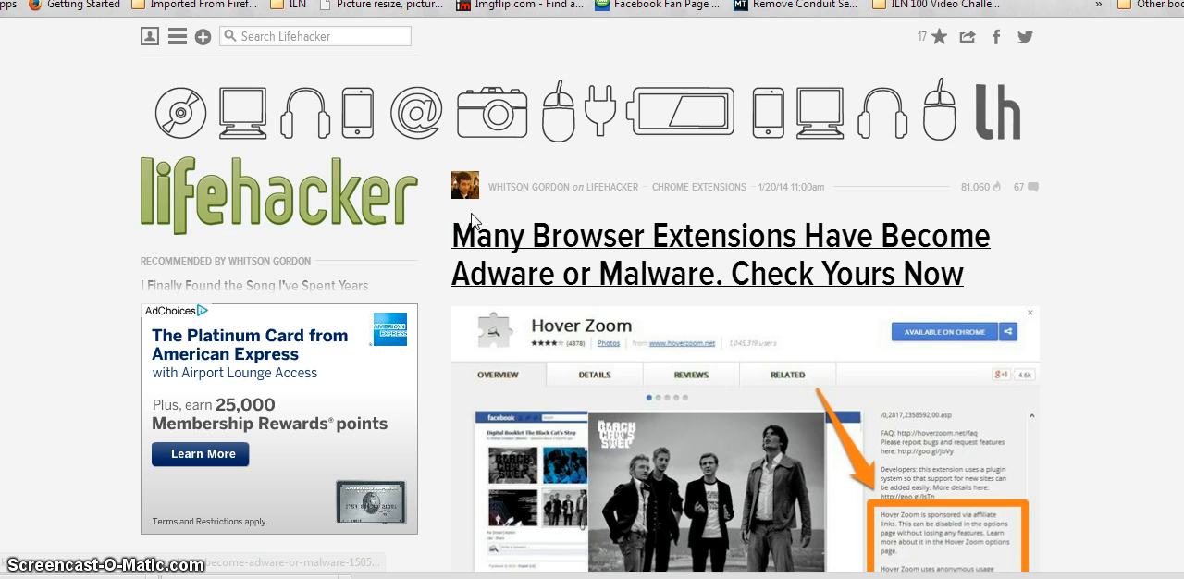
{"action": "mouse_move", "coordinate": [627, 203]}
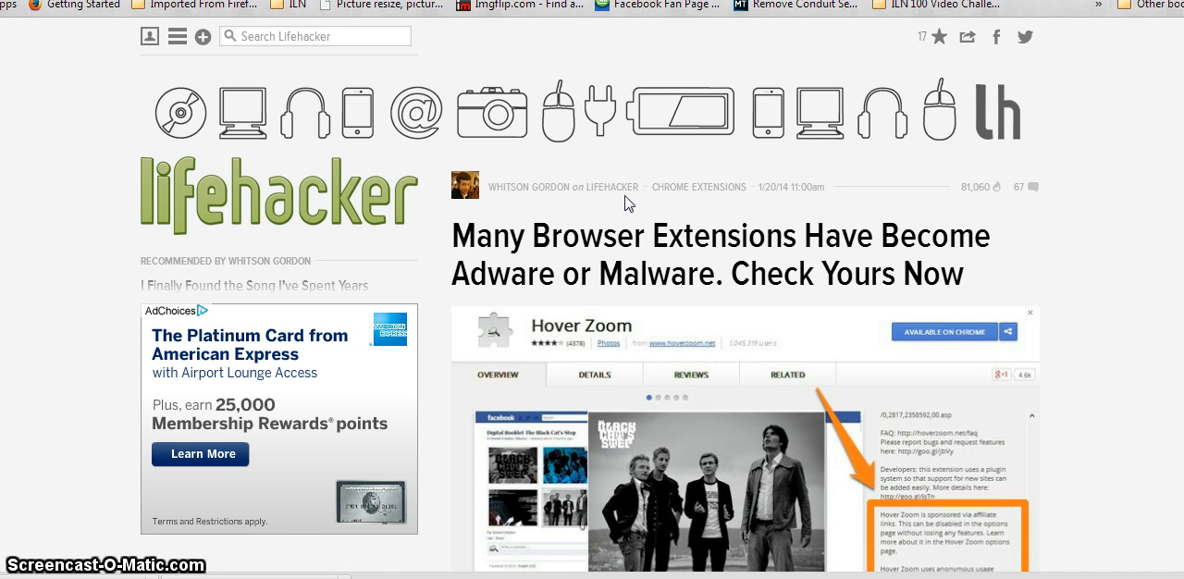
- Show the article's topic tags, then scroll to the opening paragraph and ExtShield update note
{"action": "left_click", "coordinate": [699, 187]}
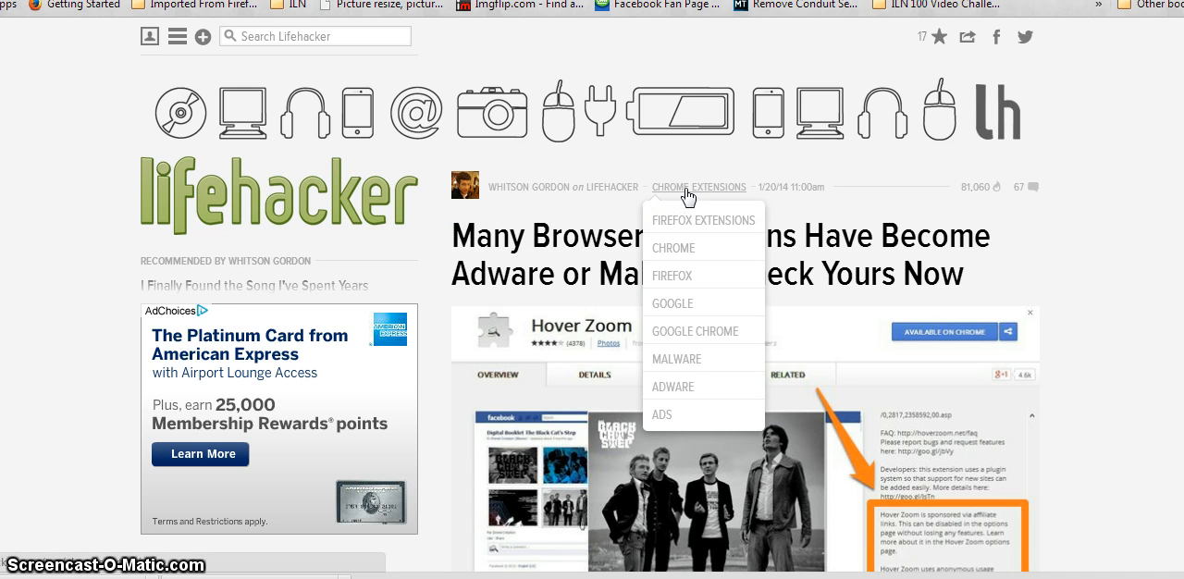
{"action": "mouse_move", "coordinate": [701, 198]}
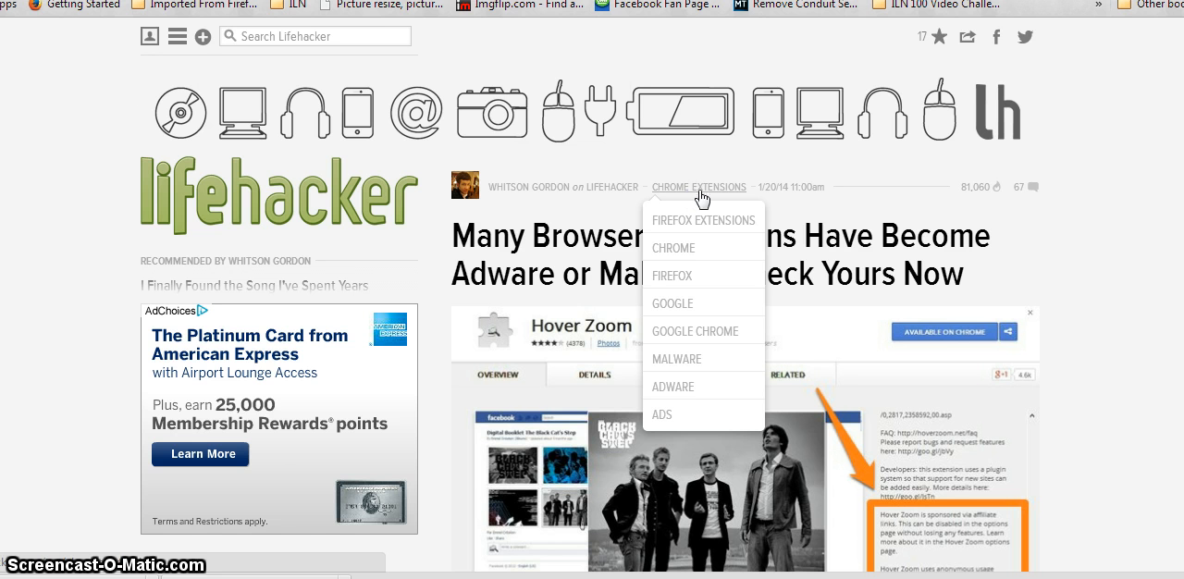
{"action": "mouse_move", "coordinate": [705, 220]}
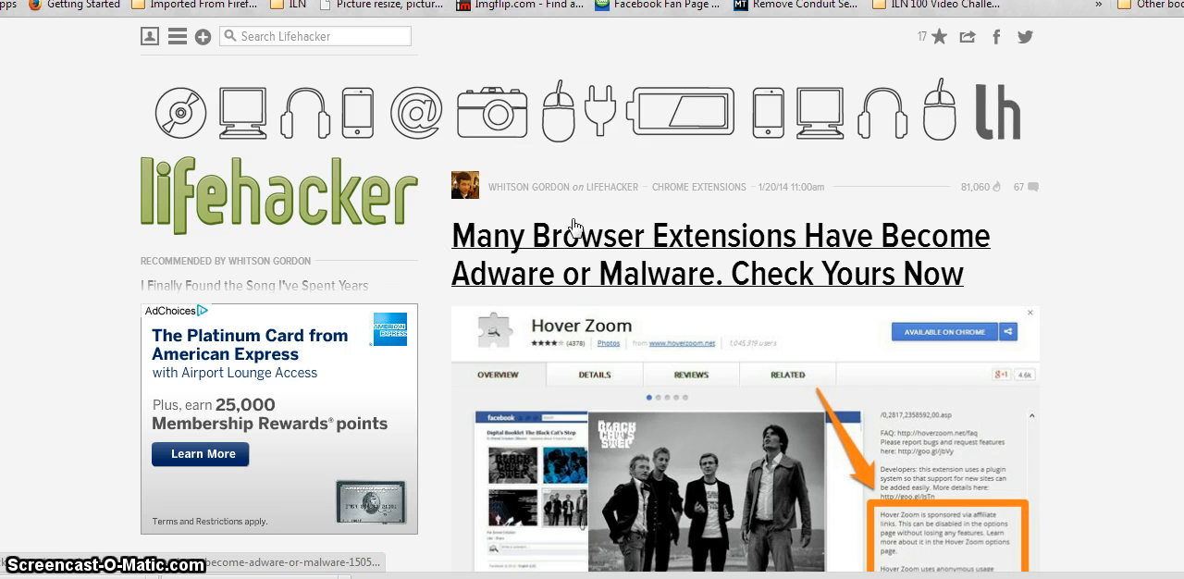
{"action": "mouse_move", "coordinate": [614, 281]}
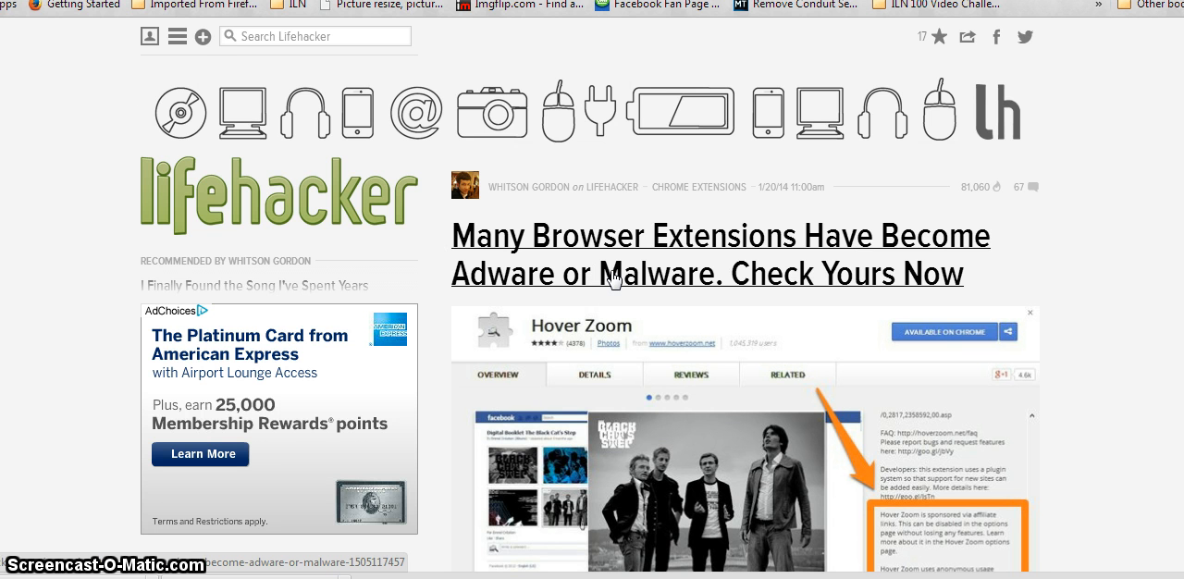
{"action": "mouse_move", "coordinate": [507, 275]}
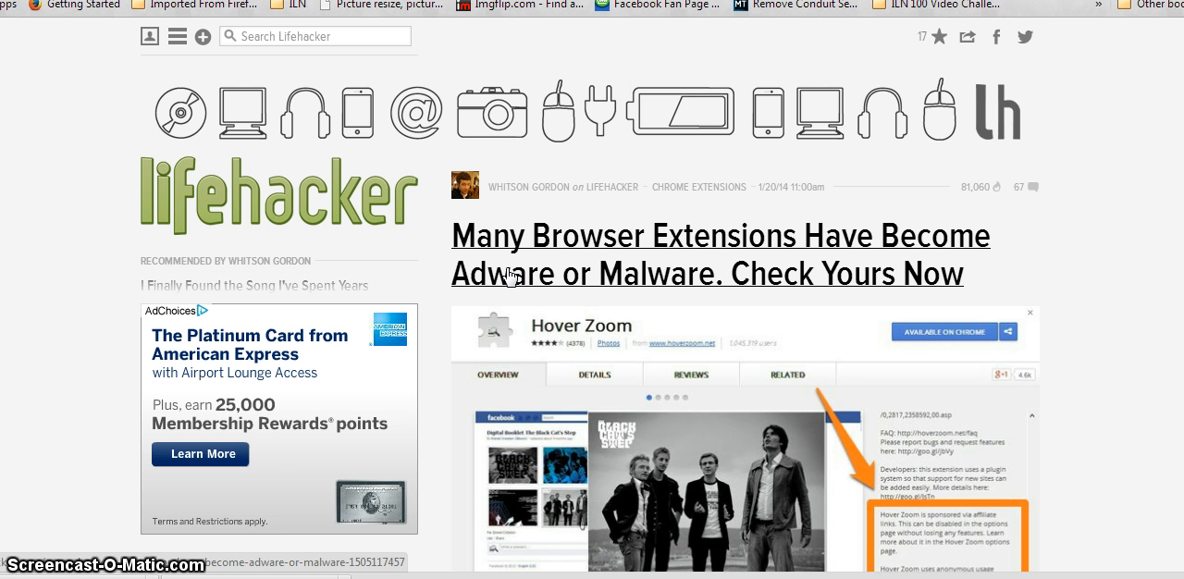
{"action": "mouse_move", "coordinate": [499, 189]}
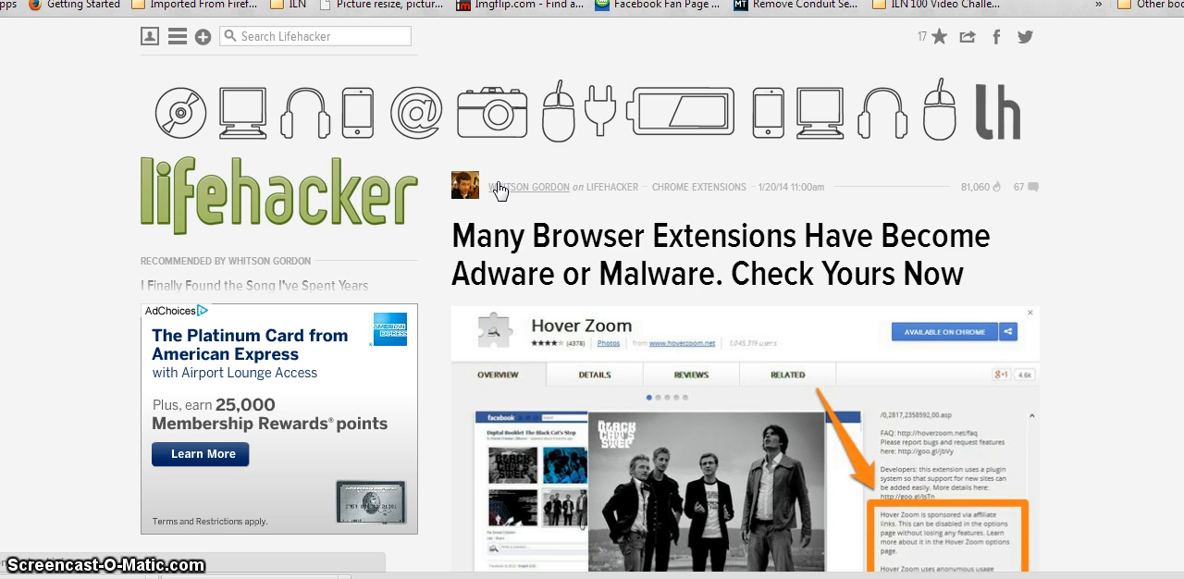
{"action": "mouse_move", "coordinate": [507, 201]}
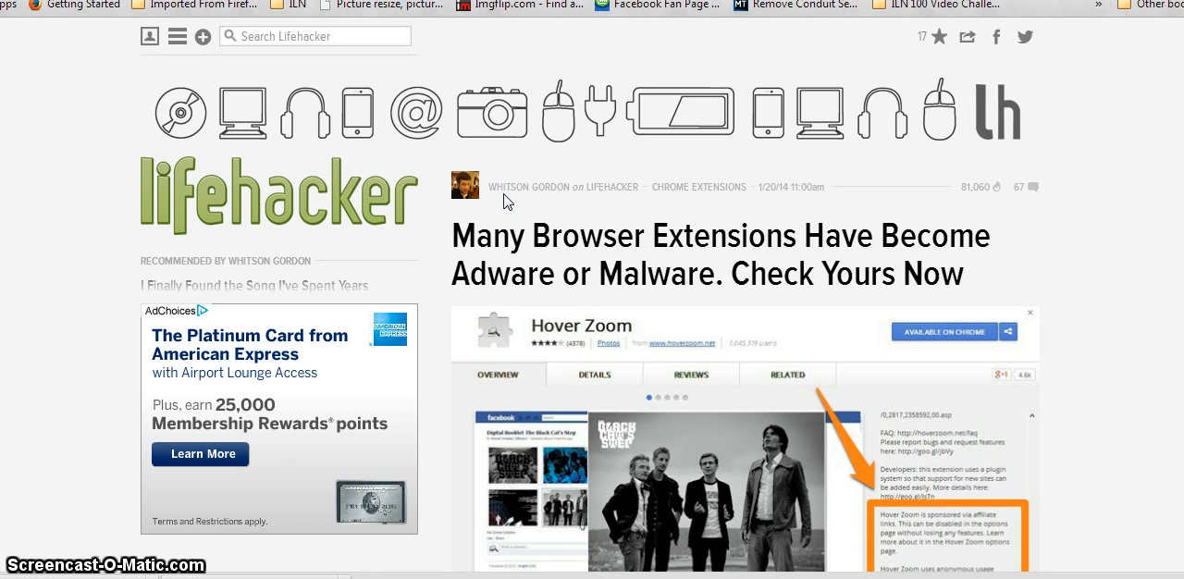
{"action": "mouse_move", "coordinate": [514, 200]}
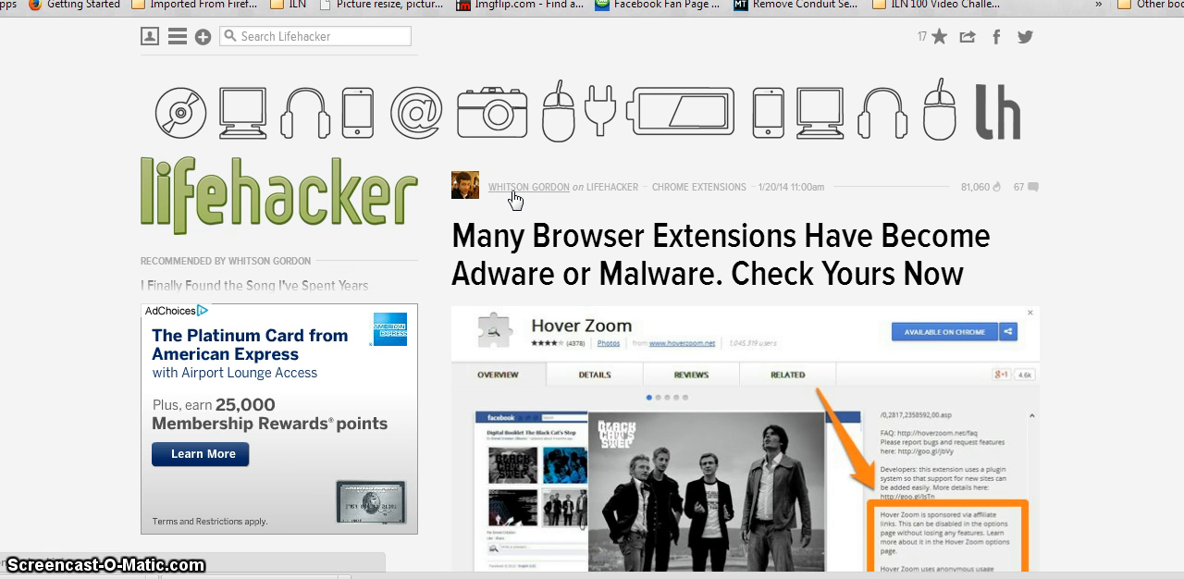
{"action": "mouse_move", "coordinate": [652, 240]}
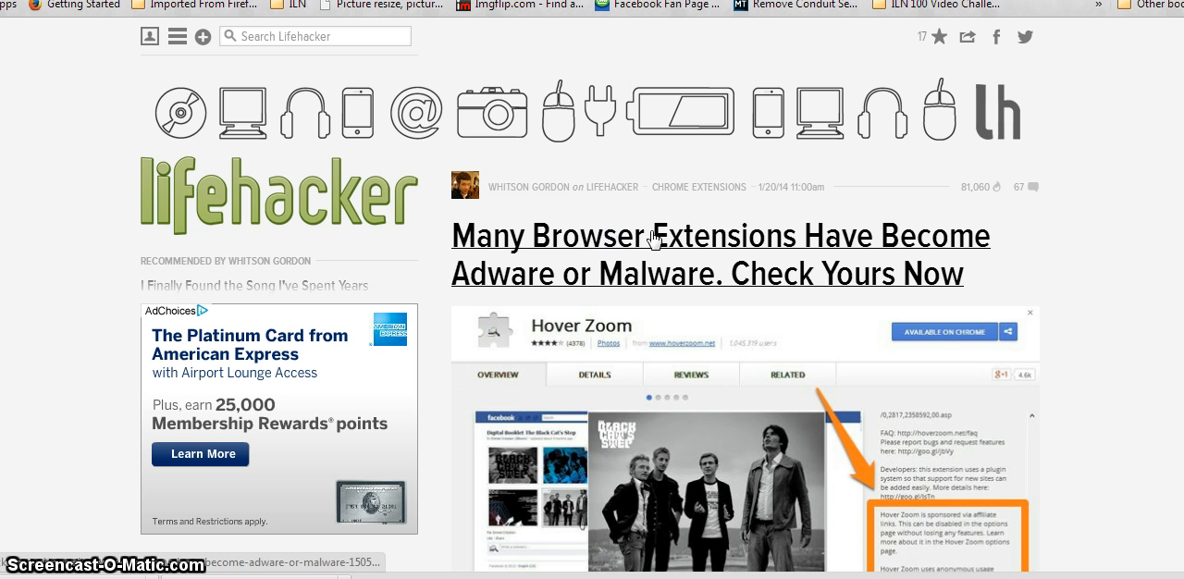
{"action": "mouse_move", "coordinate": [699, 259]}
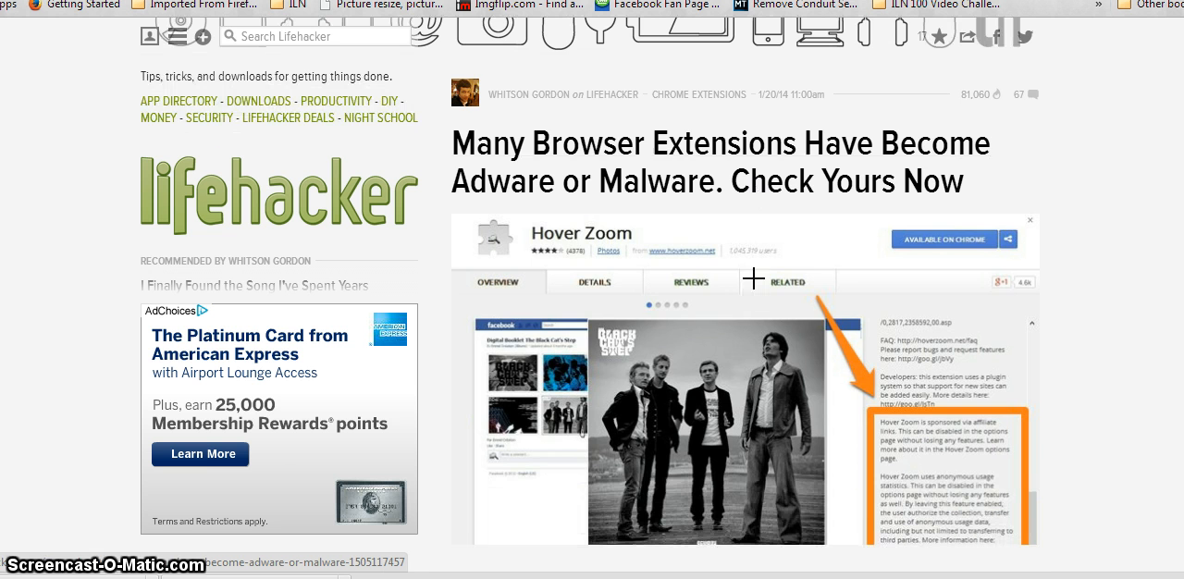
{"action": "mouse_move", "coordinate": [593, 263]}
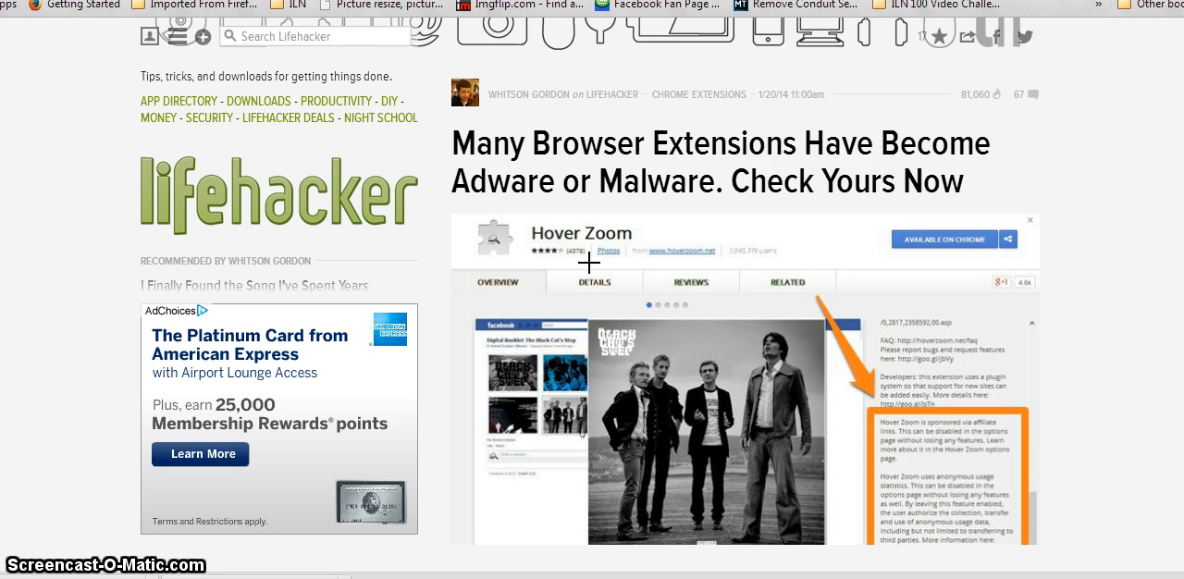
{"action": "mouse_move", "coordinate": [690, 333]}
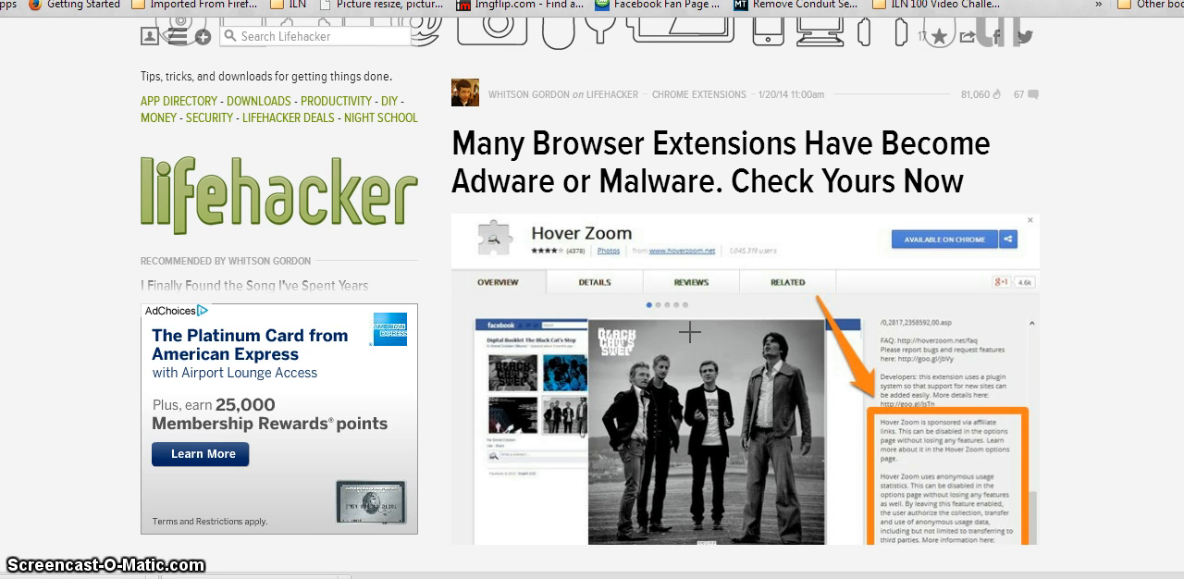
{"action": "scroll", "scroll_direction": "down", "scroll_amount": 3}
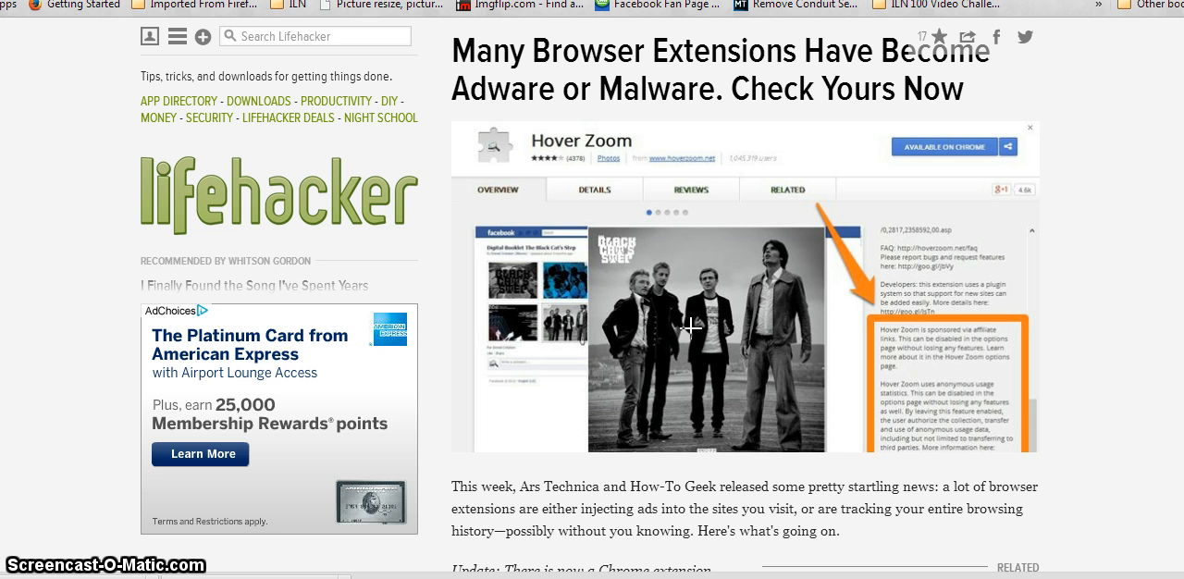
{"action": "mouse_move", "coordinate": [954, 340]}
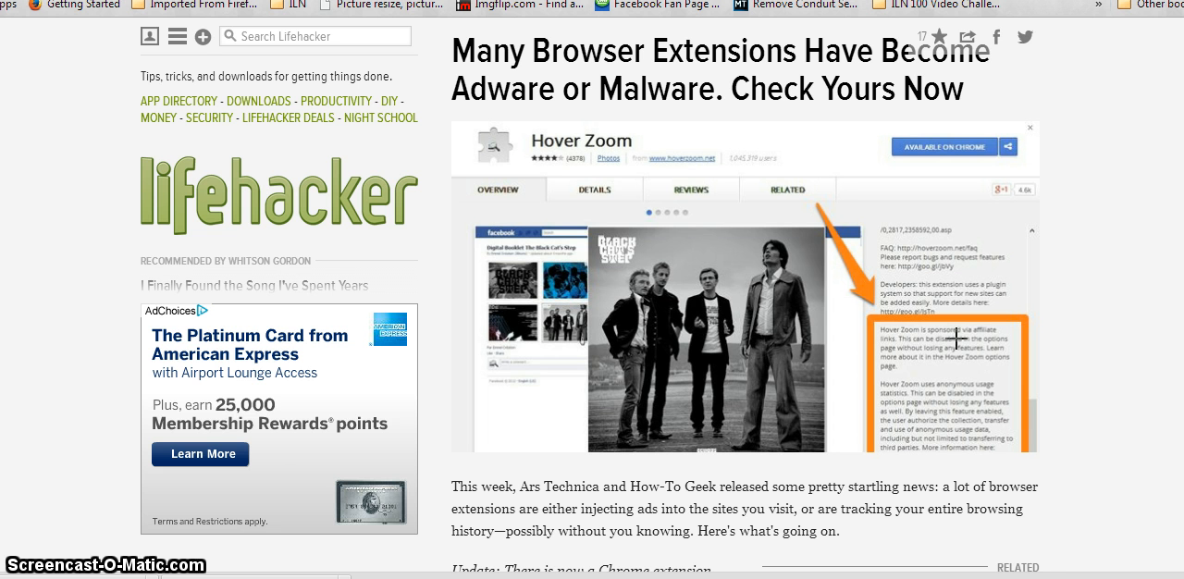
{"action": "mouse_move", "coordinate": [916, 385]}
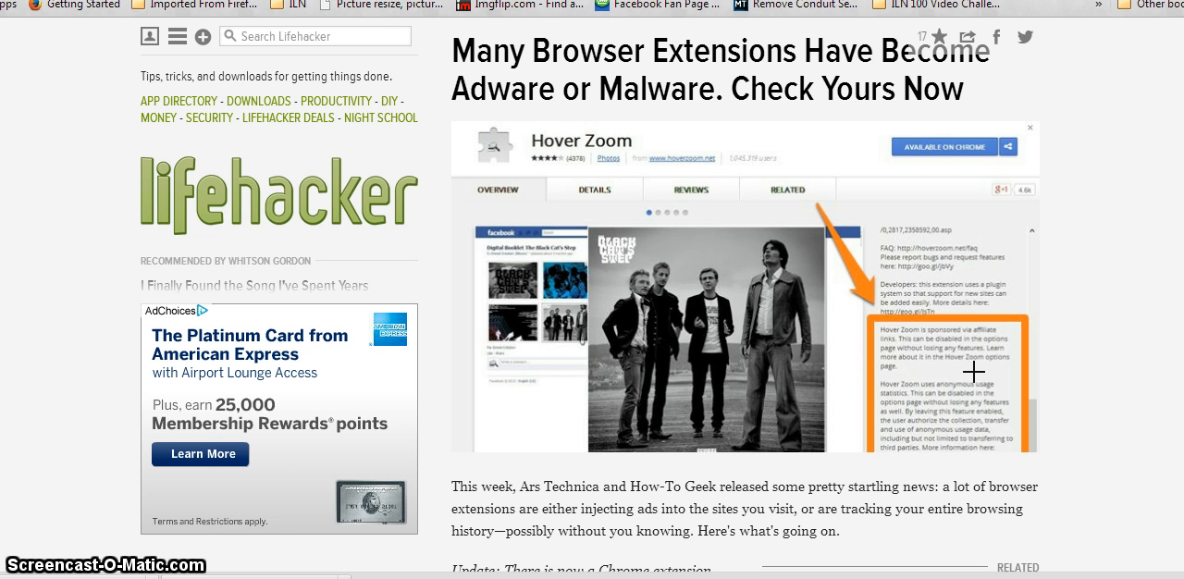
{"action": "mouse_move", "coordinate": [929, 374]}
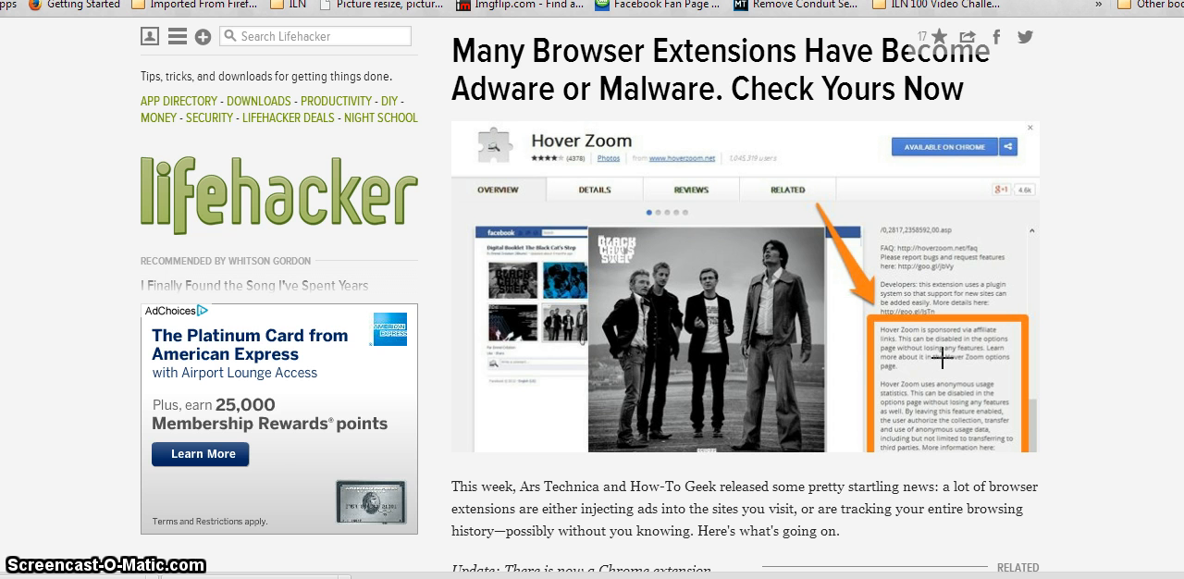
{"action": "mouse_move", "coordinate": [921, 402]}
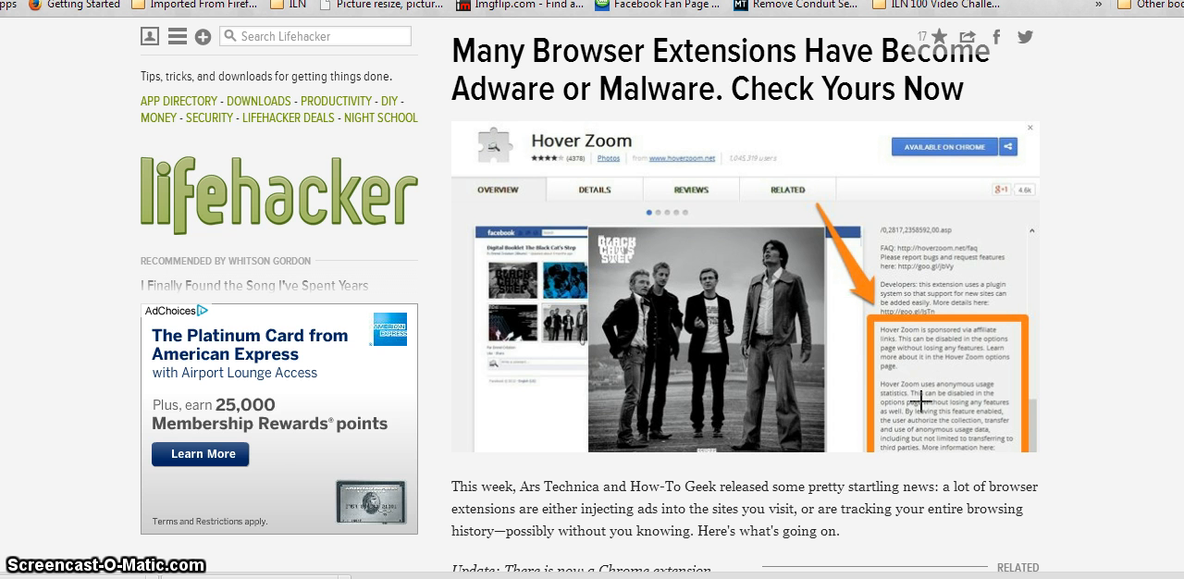
{"action": "mouse_move", "coordinate": [940, 403]}
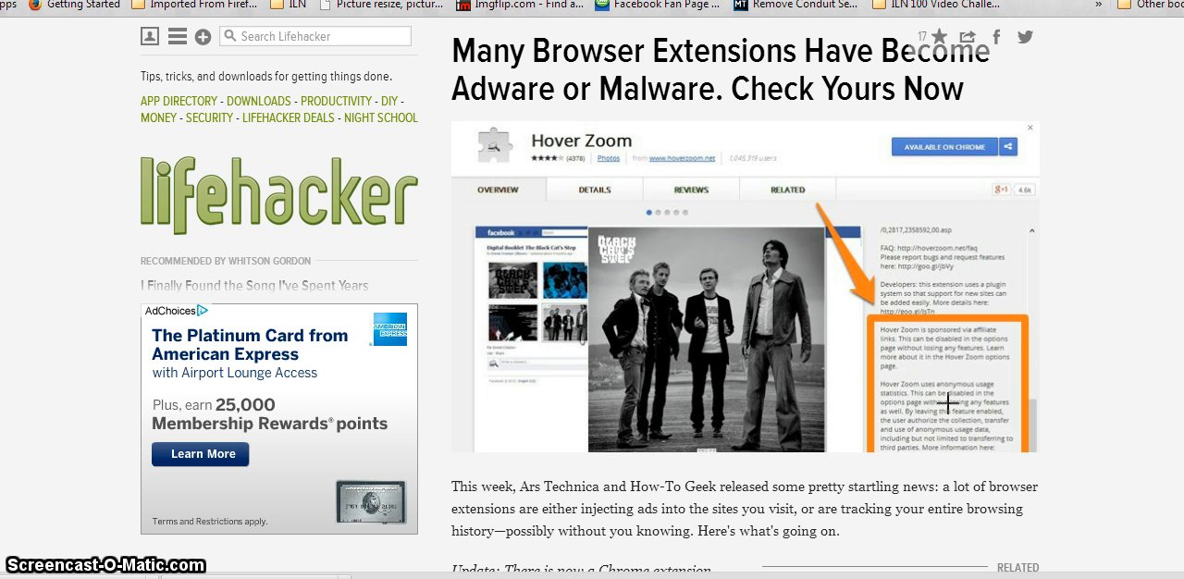
{"action": "mouse_move", "coordinate": [1016, 403]}
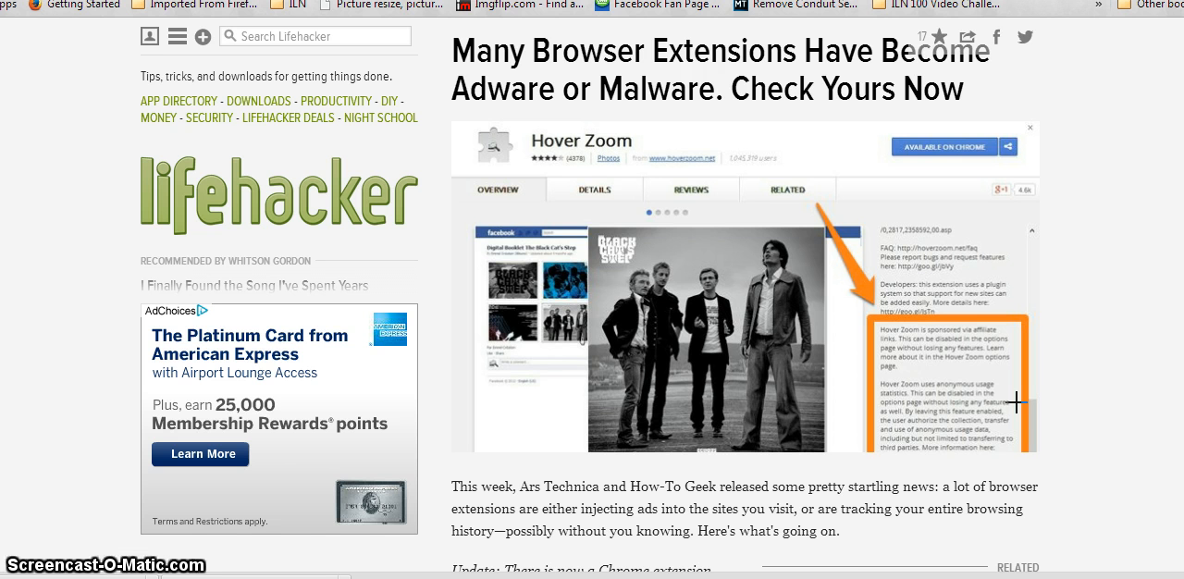
{"action": "scroll", "scroll_direction": "down", "scroll_amount": 3}
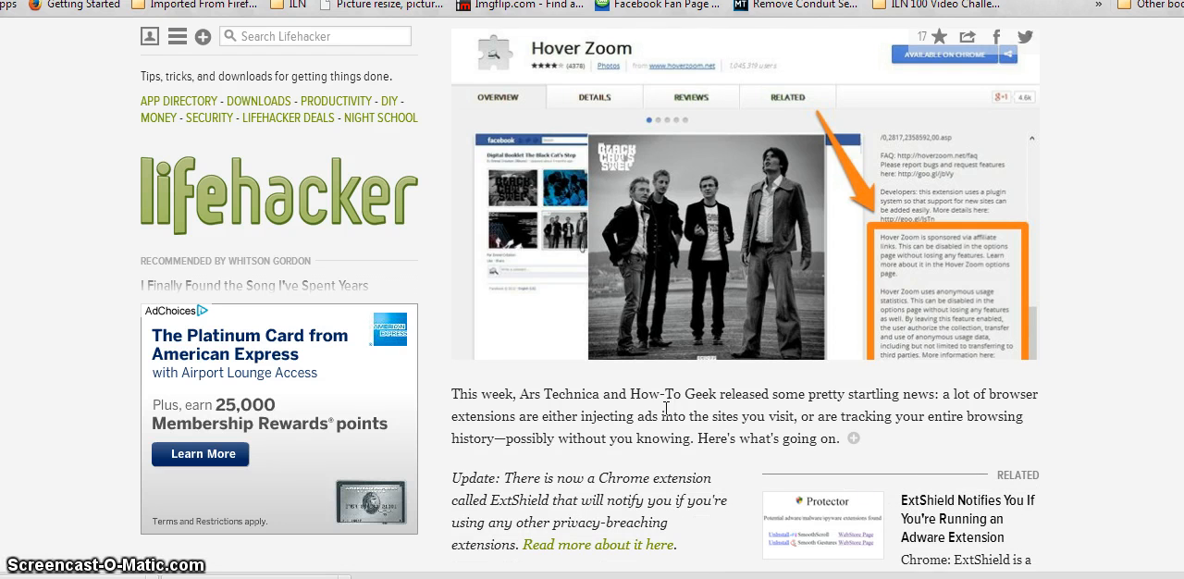
{"action": "mouse_move", "coordinate": [629, 396]}
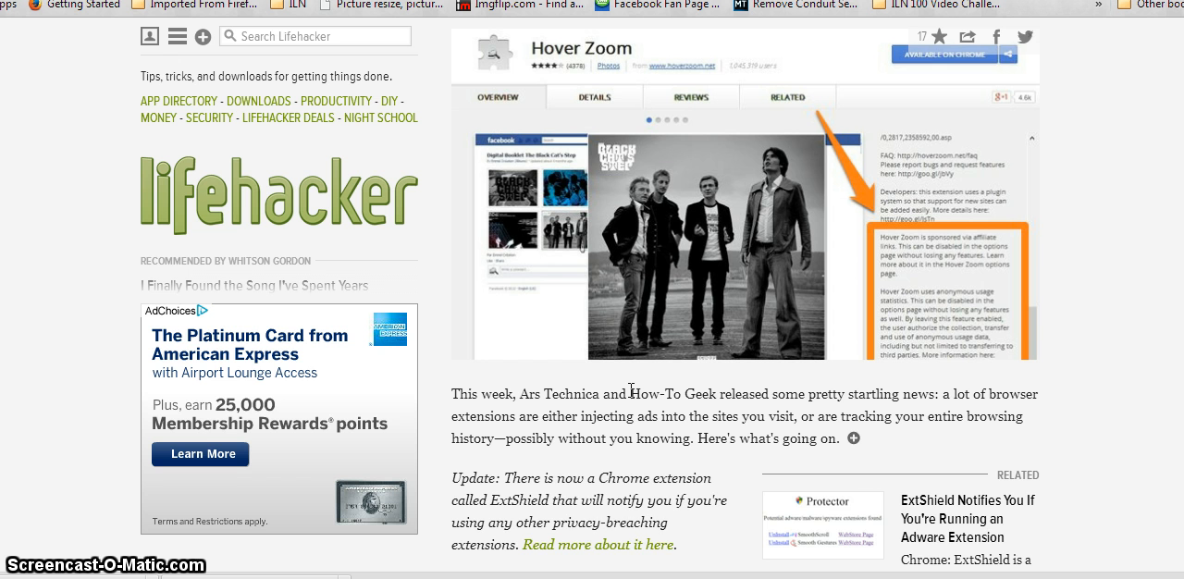
{"action": "scroll", "scroll_direction": "down", "scroll_amount": 3}
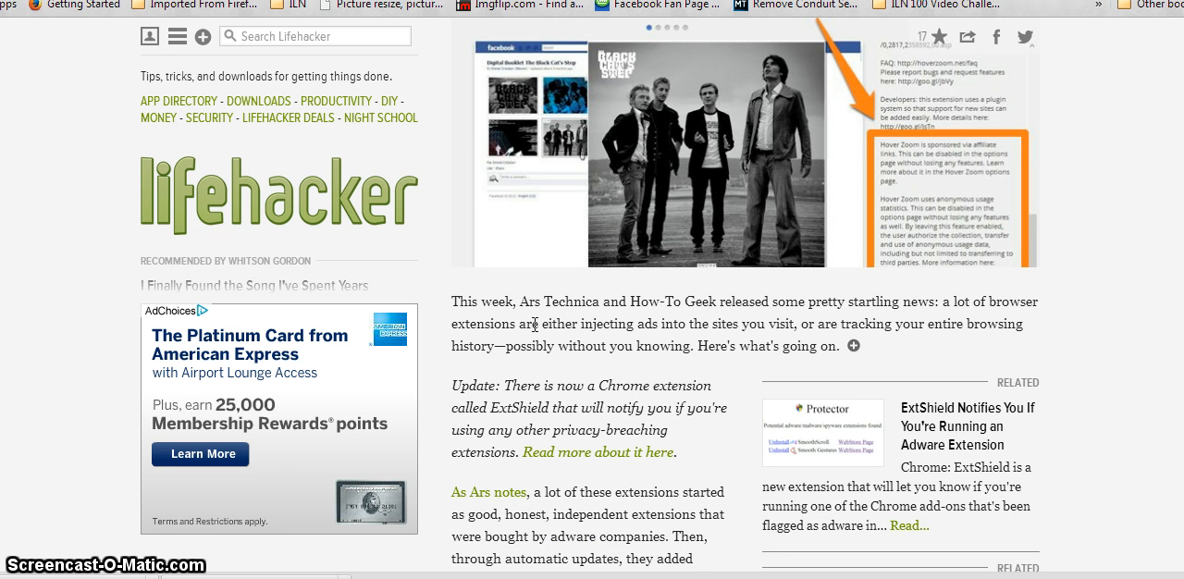
{"action": "mouse_move", "coordinate": [577, 318]}
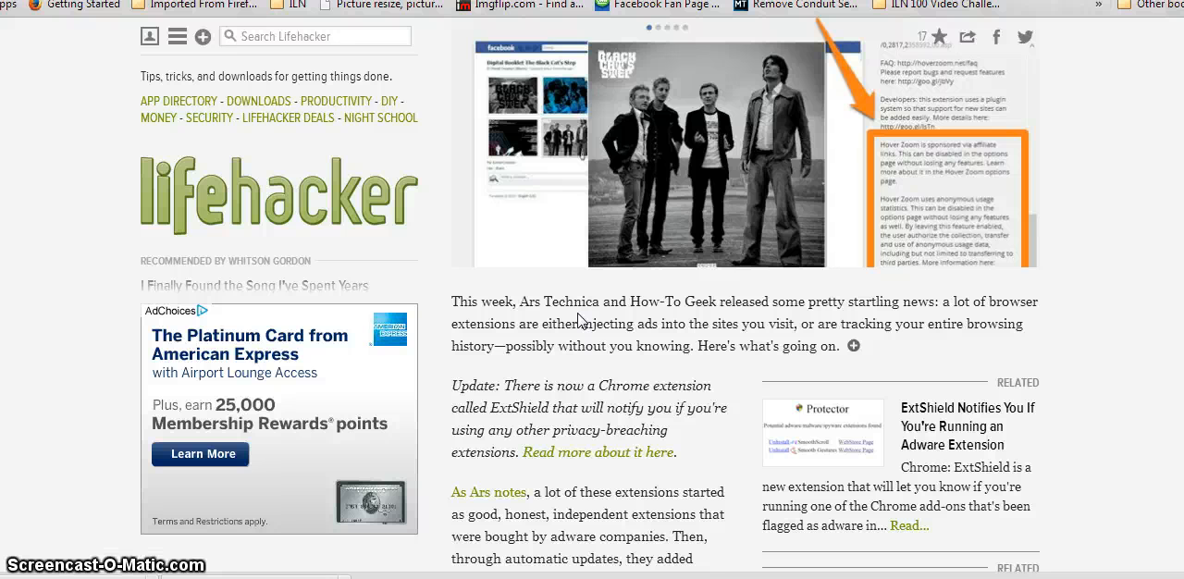
- Scroll down the article to the How-To Geek explainer on HoverZoom's hidden tracking and data selling
{"action": "scroll", "scroll_direction": "down", "scroll_amount": 3}
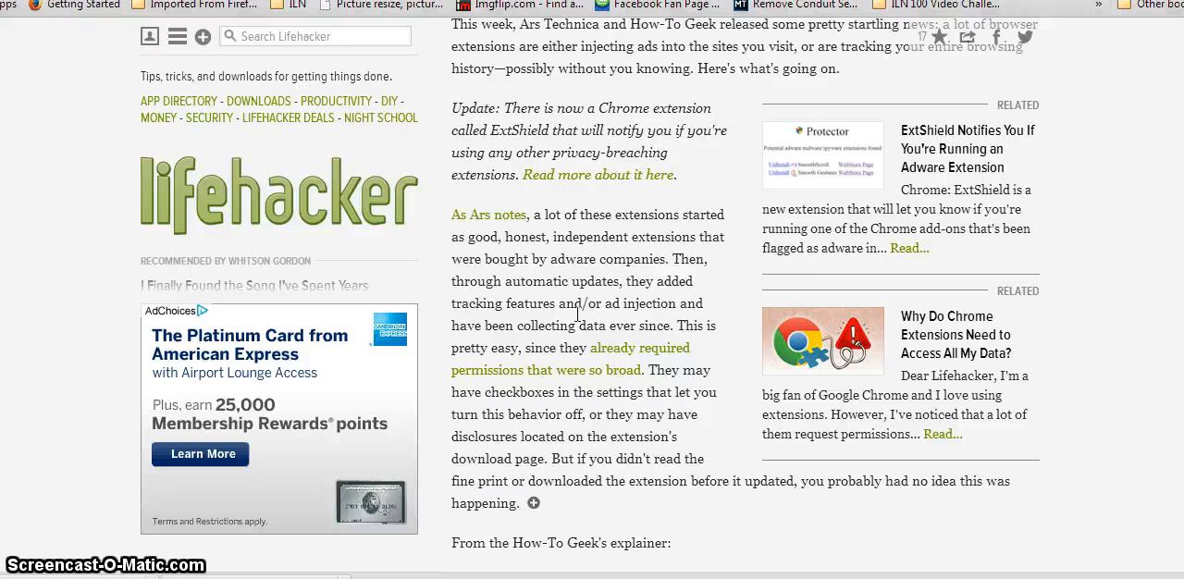
{"action": "scroll", "scroll_direction": "down", "scroll_amount": 3}
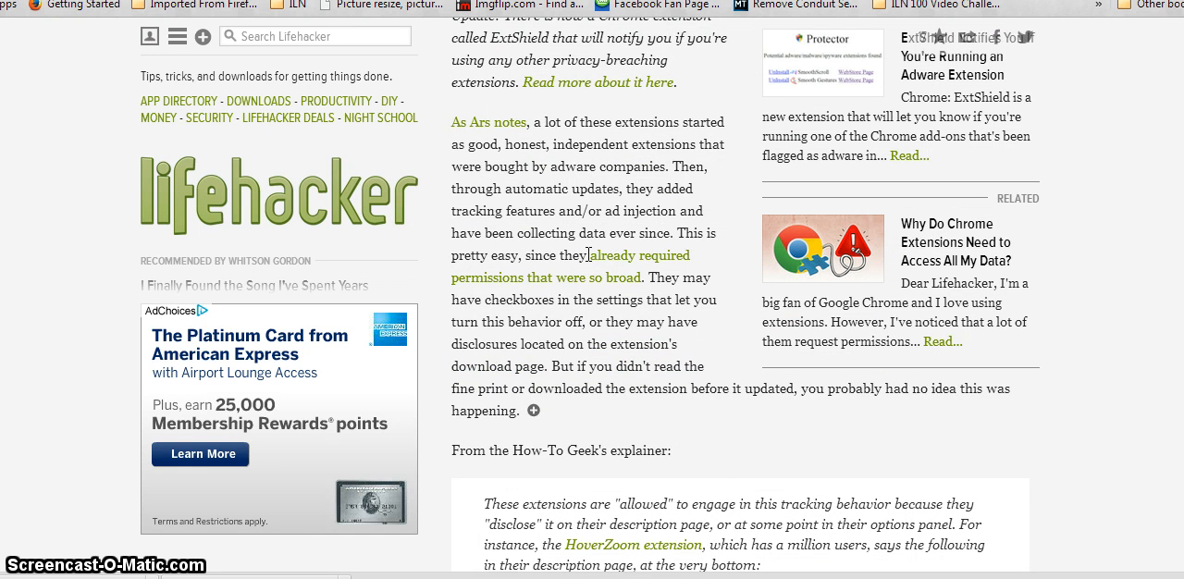
{"action": "mouse_move", "coordinate": [581, 270]}
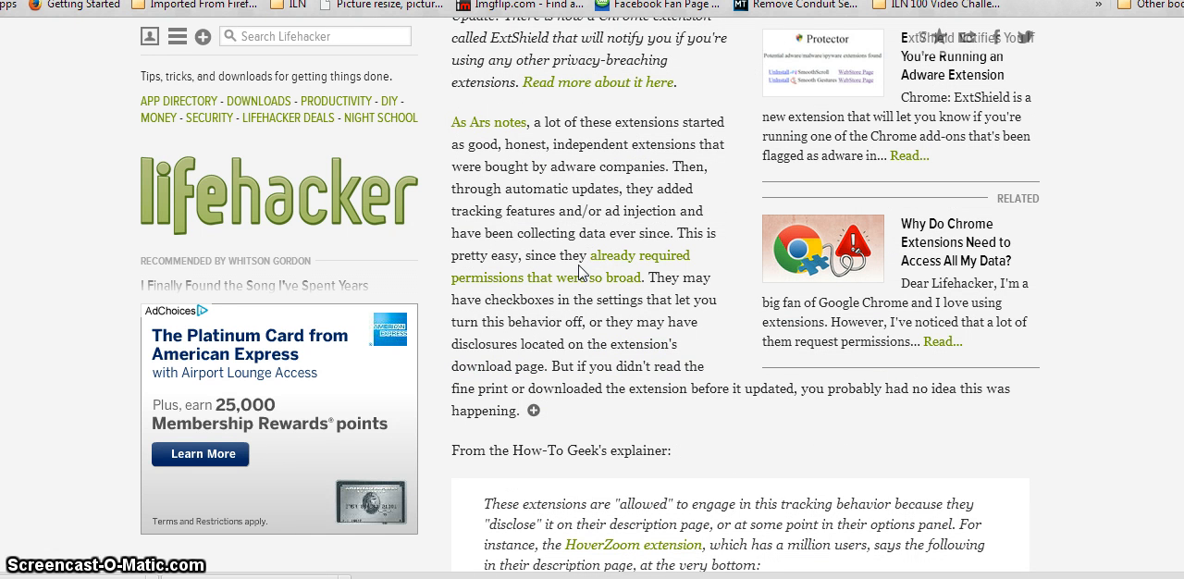
{"action": "scroll", "scroll_direction": "down", "scroll_amount": 3}
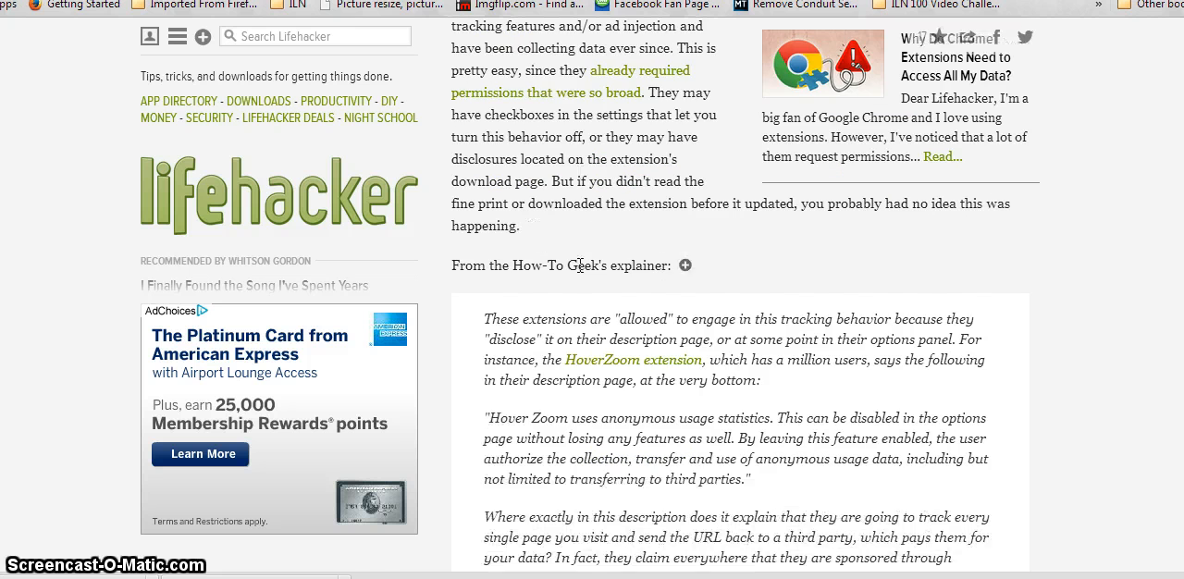
{"action": "scroll", "scroll_direction": "down", "scroll_amount": 3}
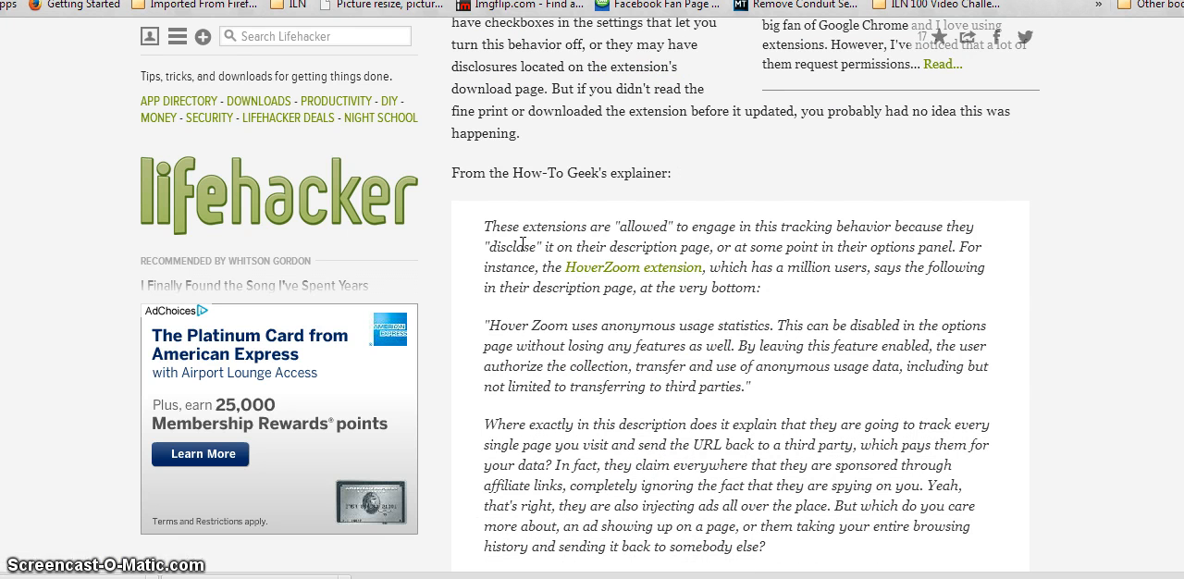
{"action": "mouse_move", "coordinate": [847, 244]}
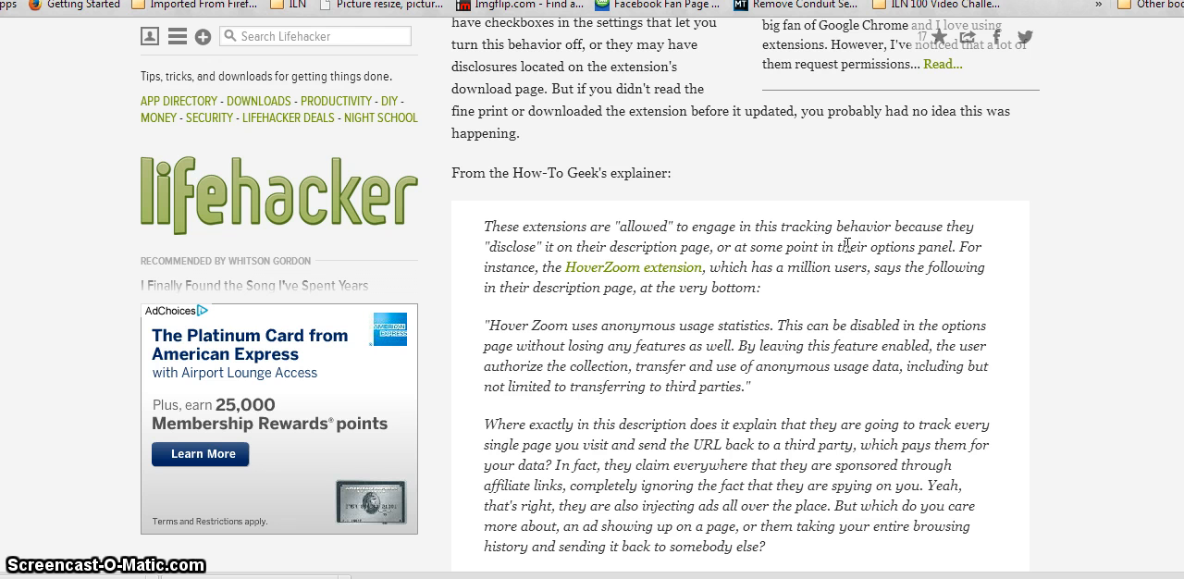
{"action": "mouse_move", "coordinate": [990, 259]}
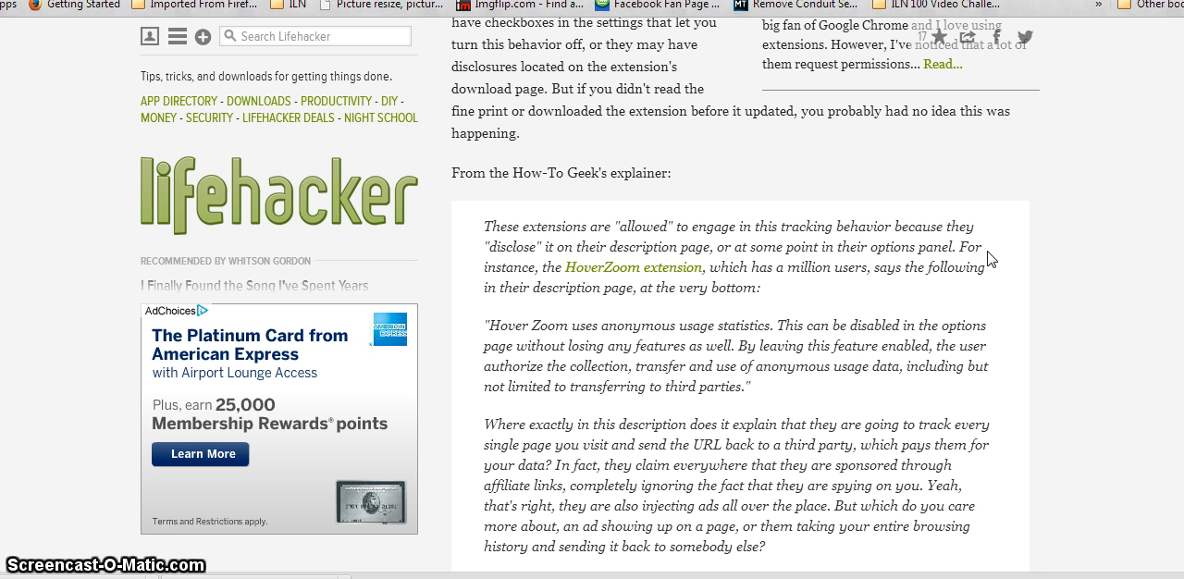
{"action": "mouse_move", "coordinate": [1006, 259]}
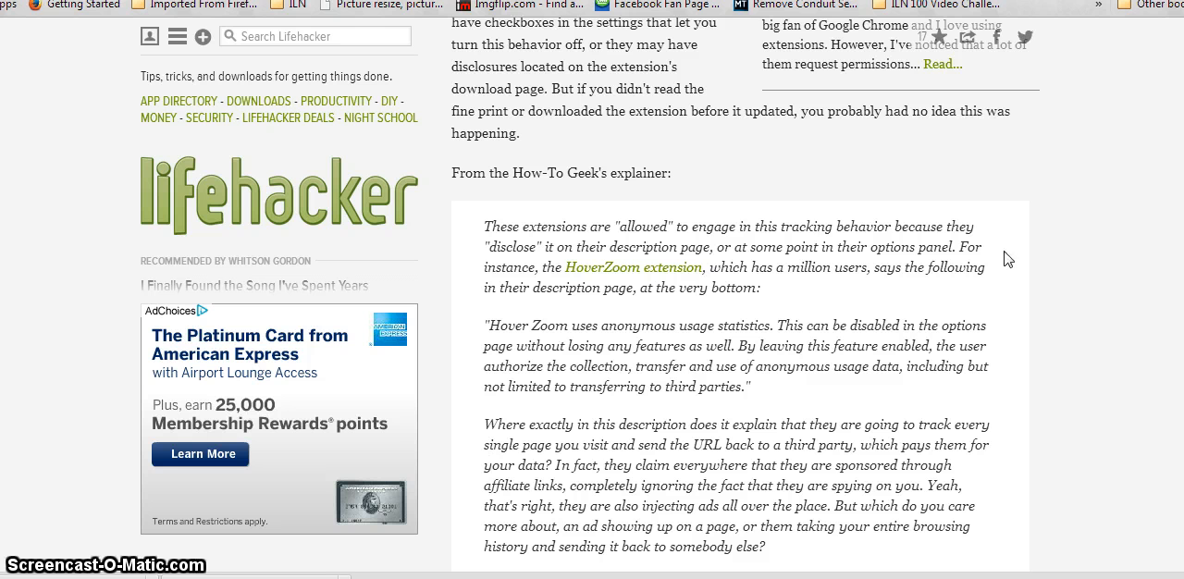
{"action": "mouse_move", "coordinate": [592, 363]}
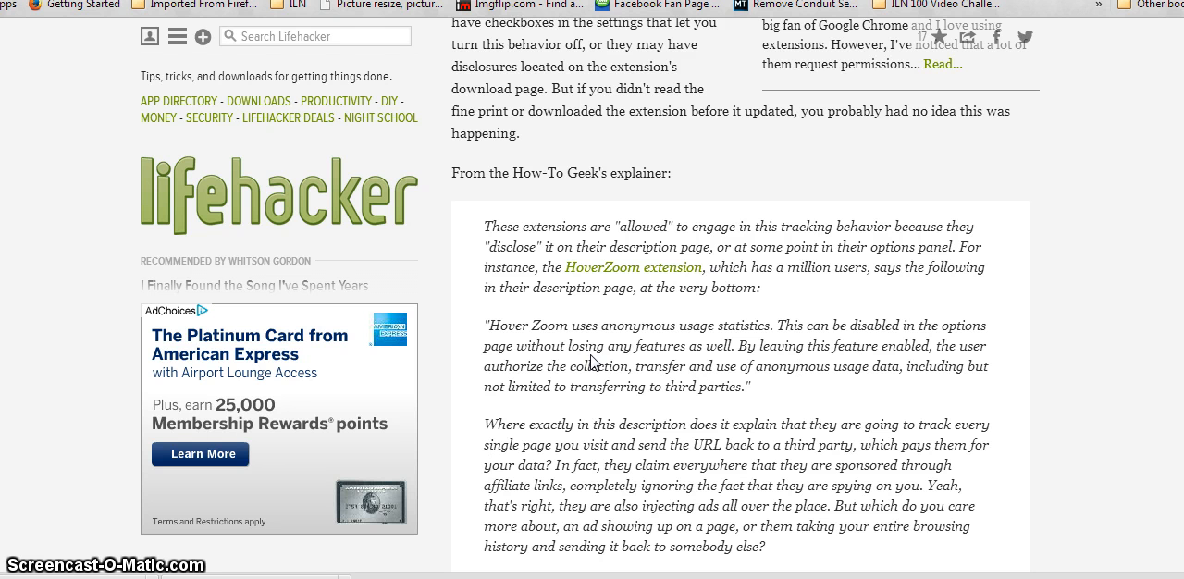
{"action": "scroll", "scroll_direction": "down", "scroll_amount": 3}
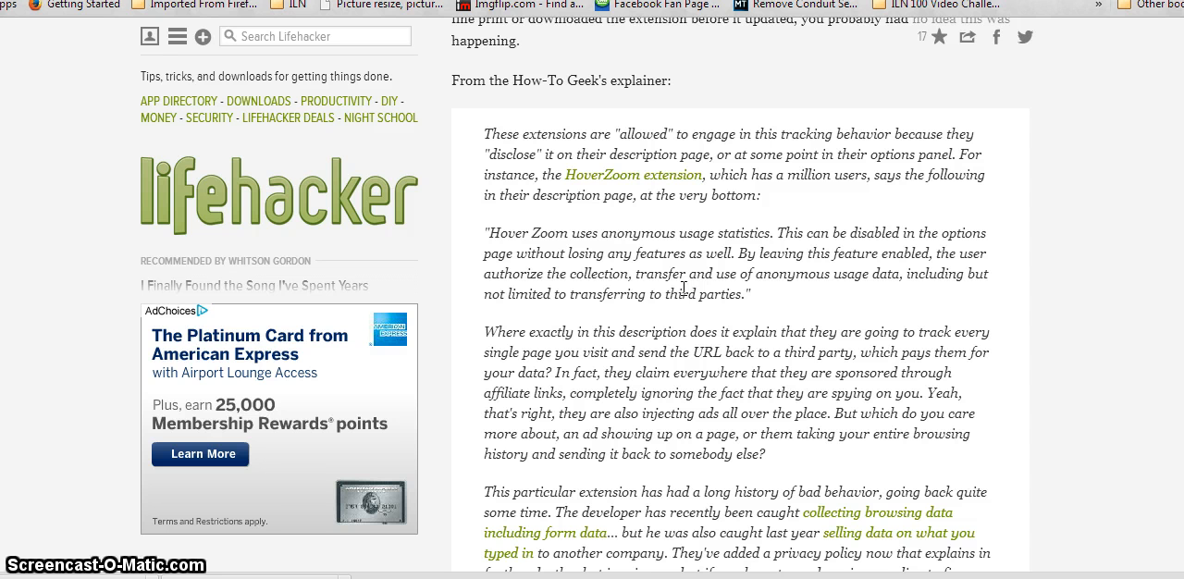
{"action": "mouse_move", "coordinate": [680, 289]}
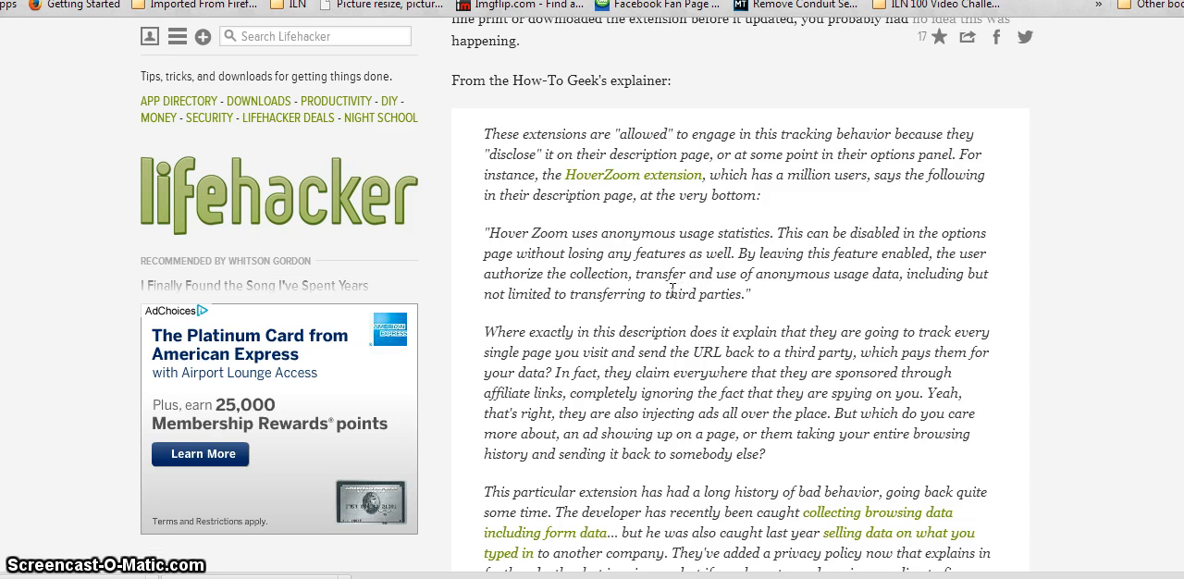
{"action": "scroll", "scroll_direction": "down", "scroll_amount": 3}
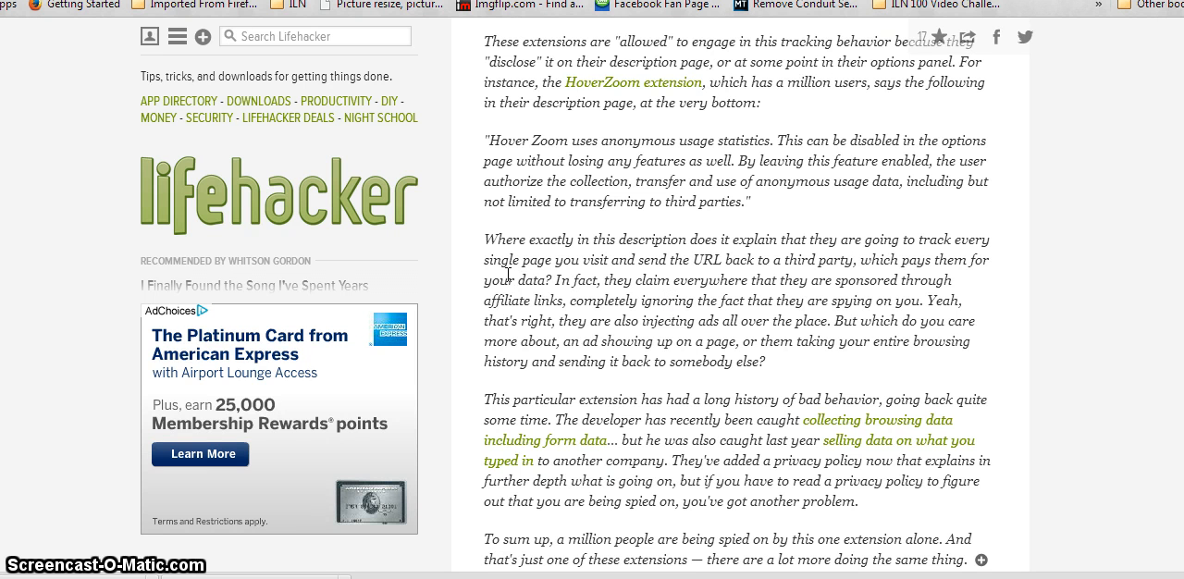
{"action": "mouse_move", "coordinate": [656, 259]}
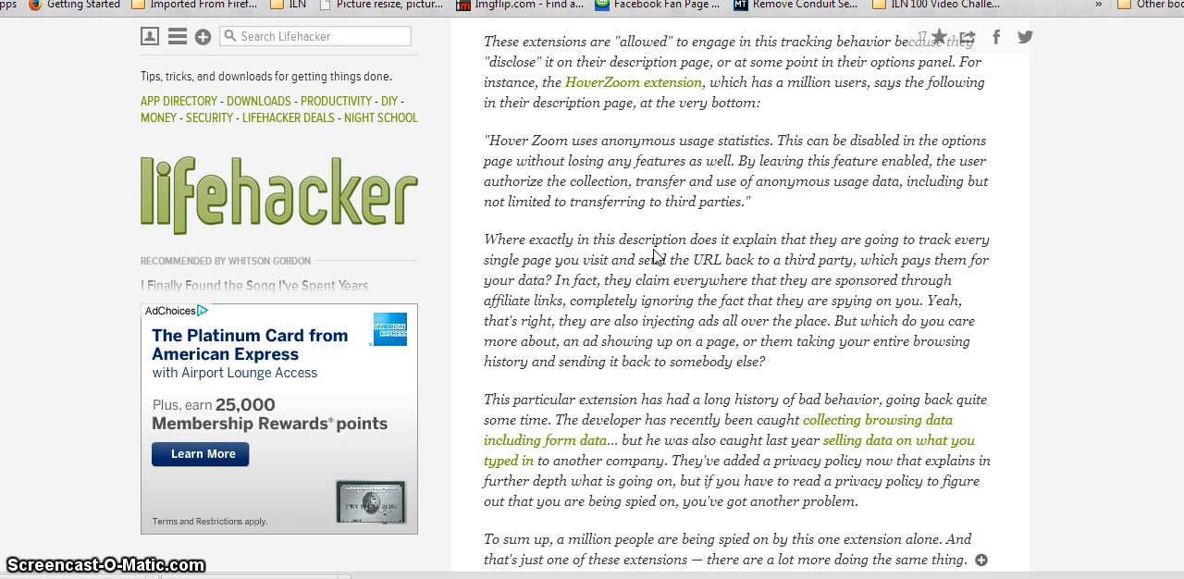
{"action": "mouse_move", "coordinate": [736, 257]}
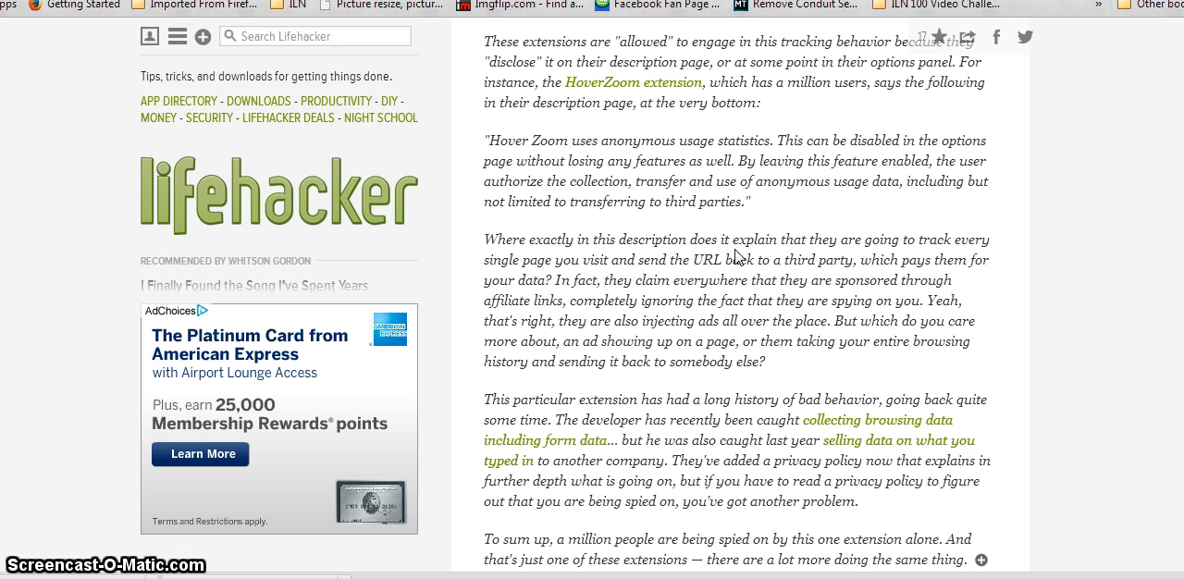
{"action": "mouse_move", "coordinate": [720, 276]}
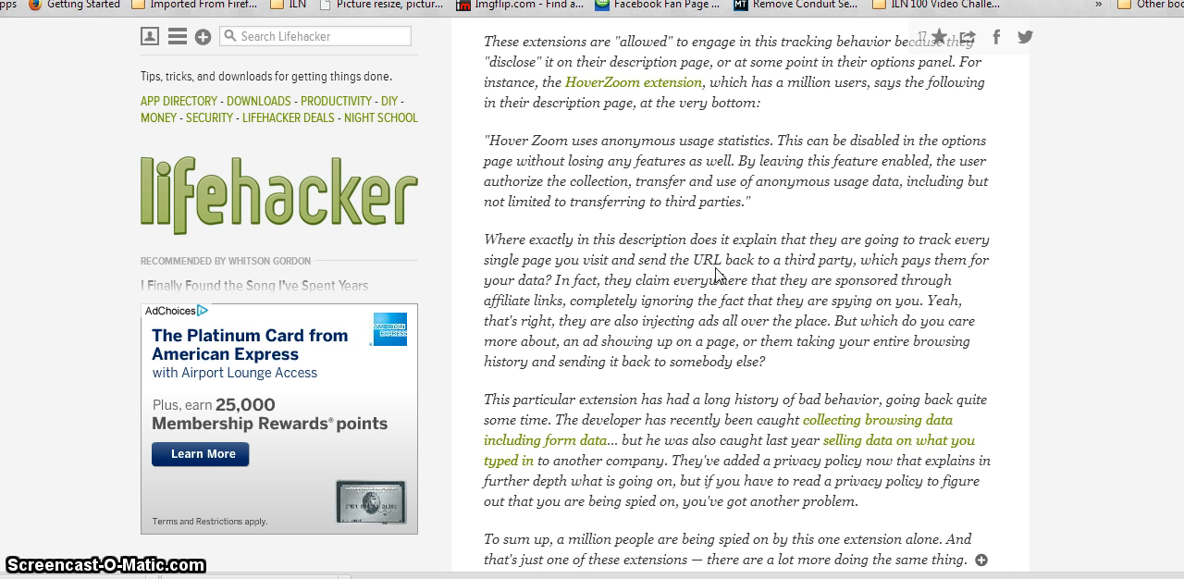
{"action": "mouse_move", "coordinate": [562, 277]}
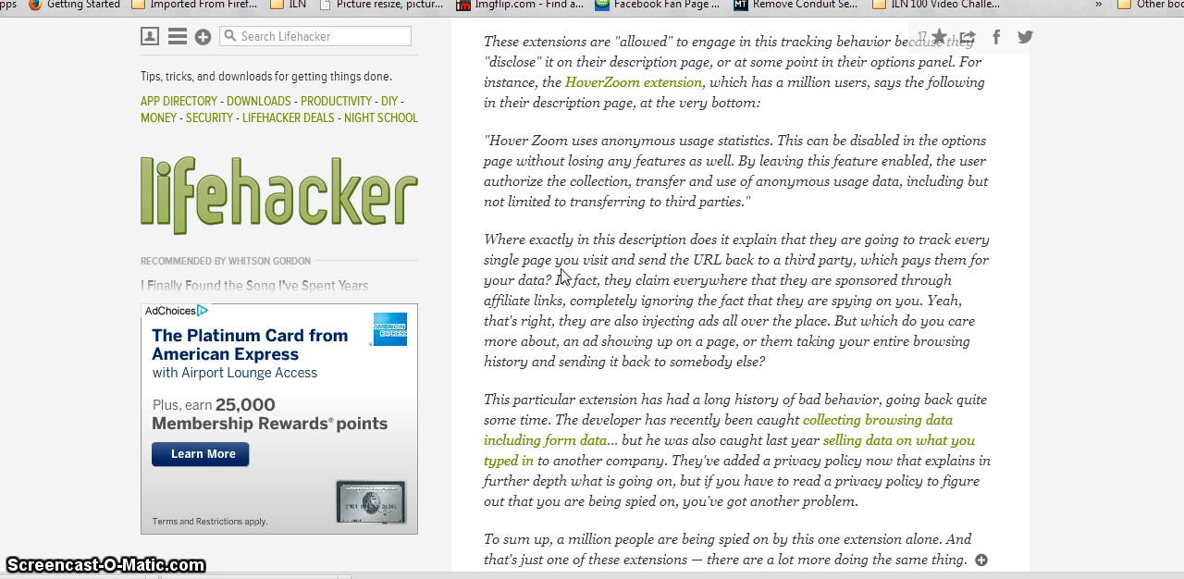
{"action": "mouse_move", "coordinate": [737, 266]}
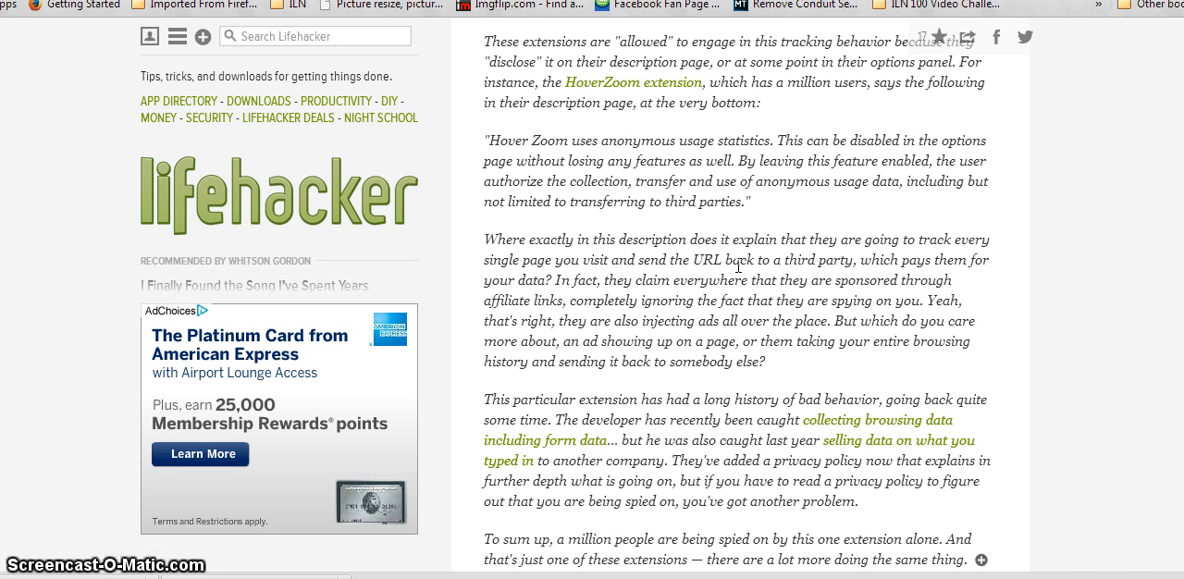
{"action": "mouse_move", "coordinate": [724, 266]}
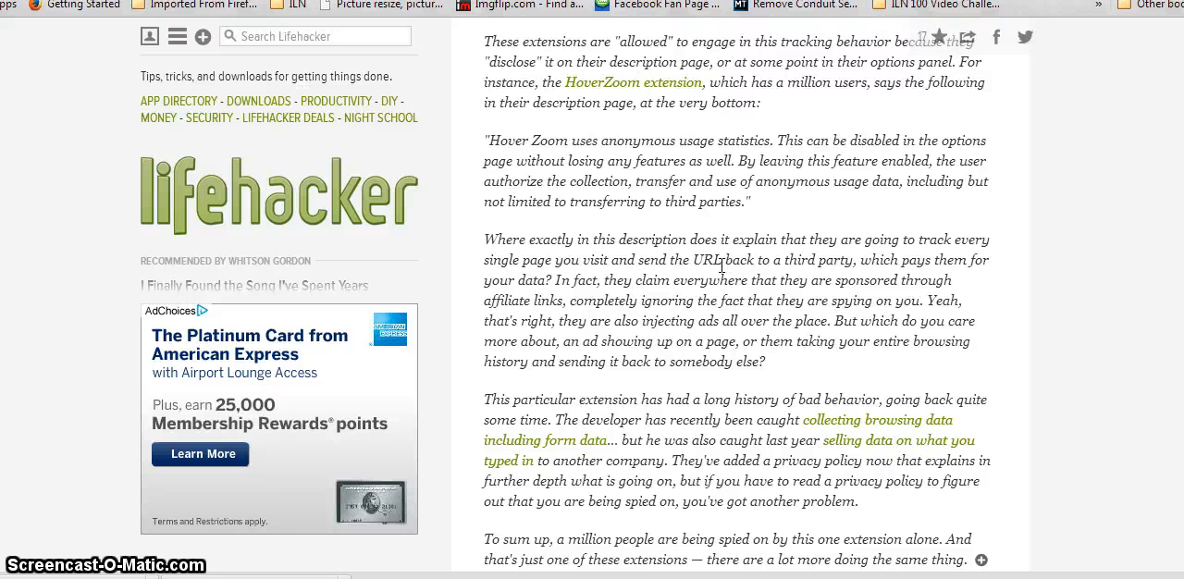
{"action": "scroll", "scroll_direction": "down", "scroll_amount": 3}
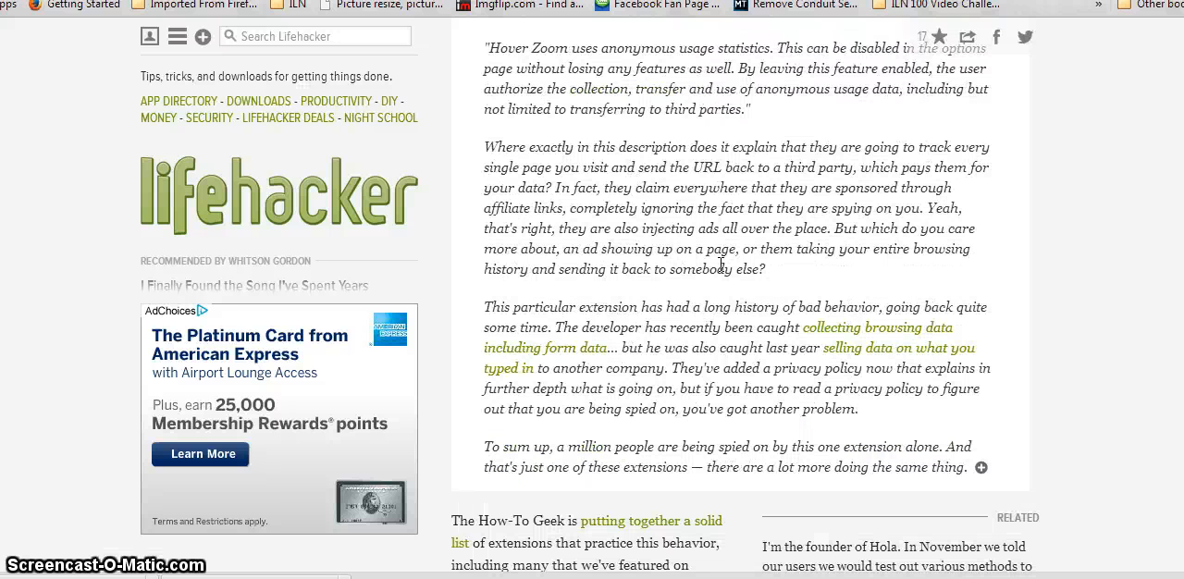
- Scroll through the closing How-To Geek list of spying extensions like Hover Zoom and SmoothGestures
{"action": "scroll", "scroll_direction": "down", "scroll_amount": 3}
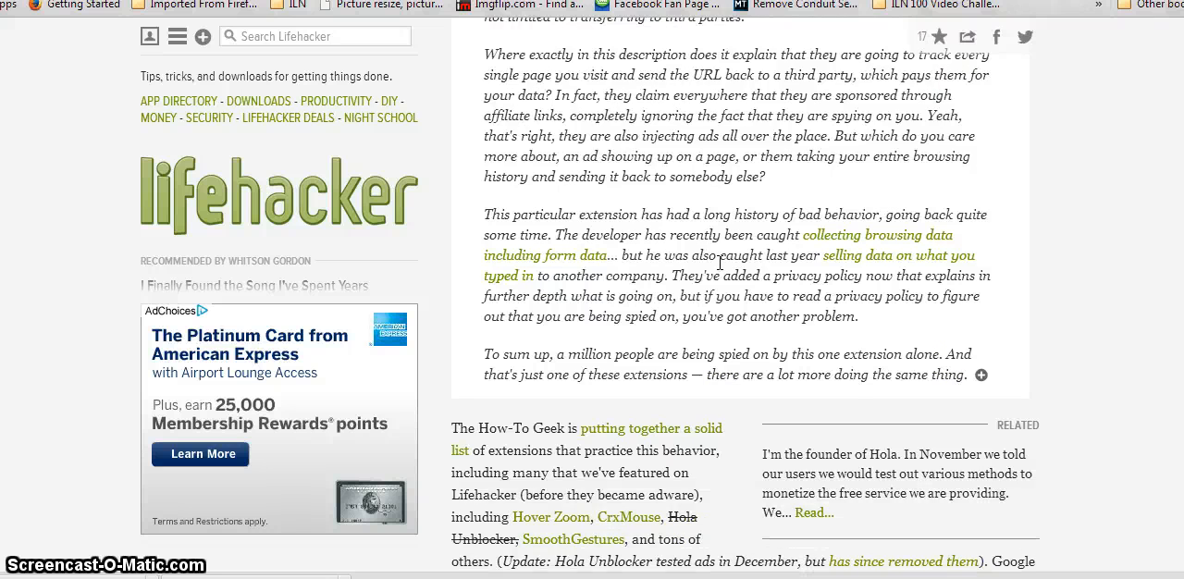
{"action": "scroll", "scroll_direction": "down", "scroll_amount": 3}
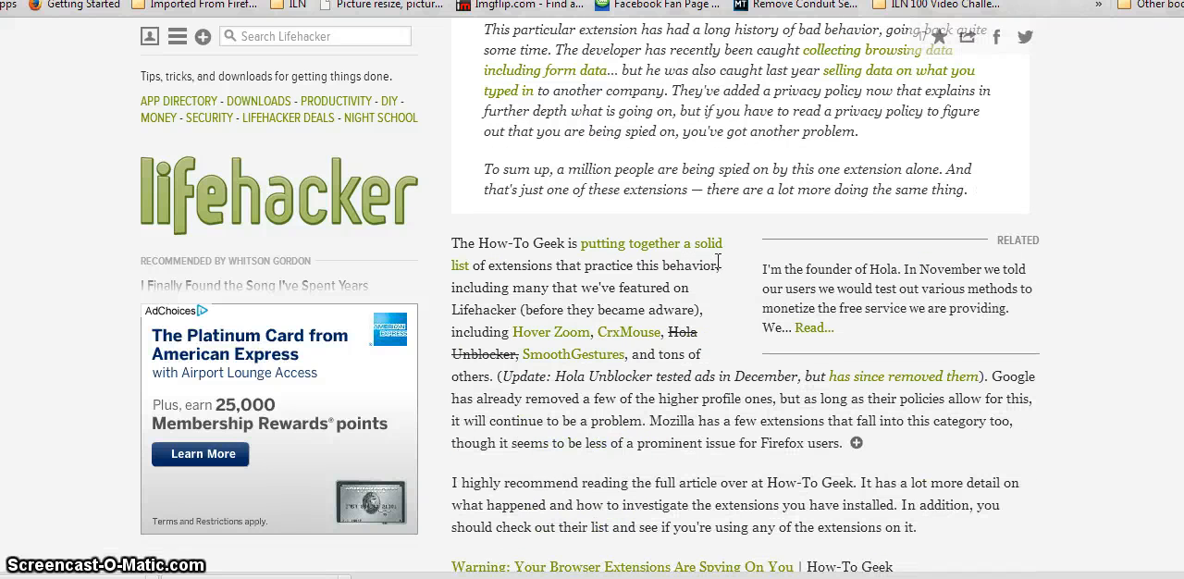
{"action": "mouse_move", "coordinate": [491, 304]}
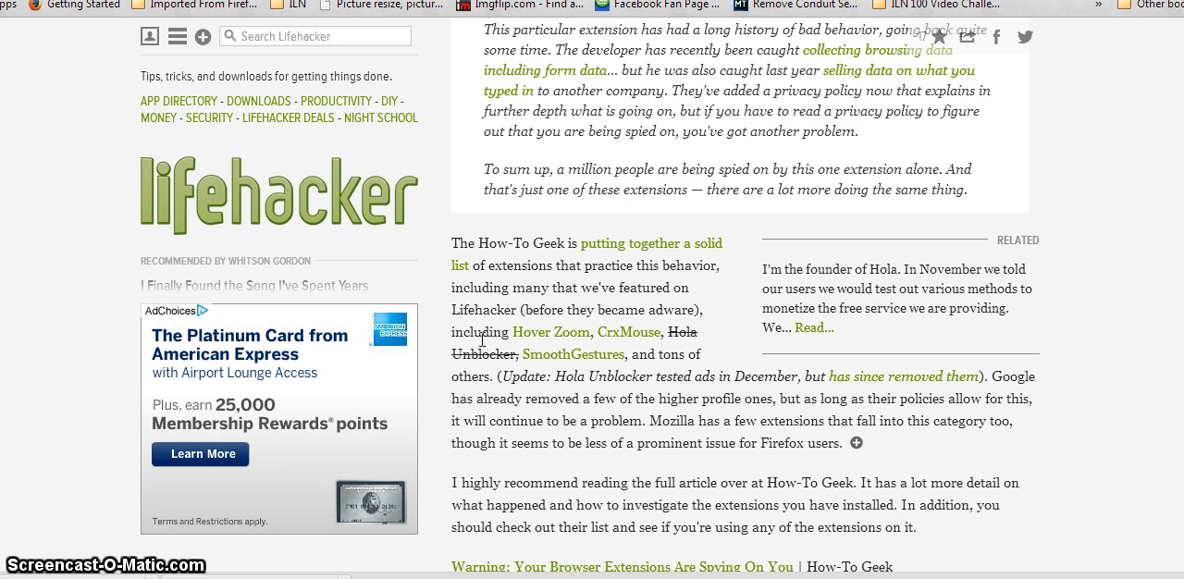
{"action": "scroll", "scroll_direction": "down", "scroll_amount": 3}
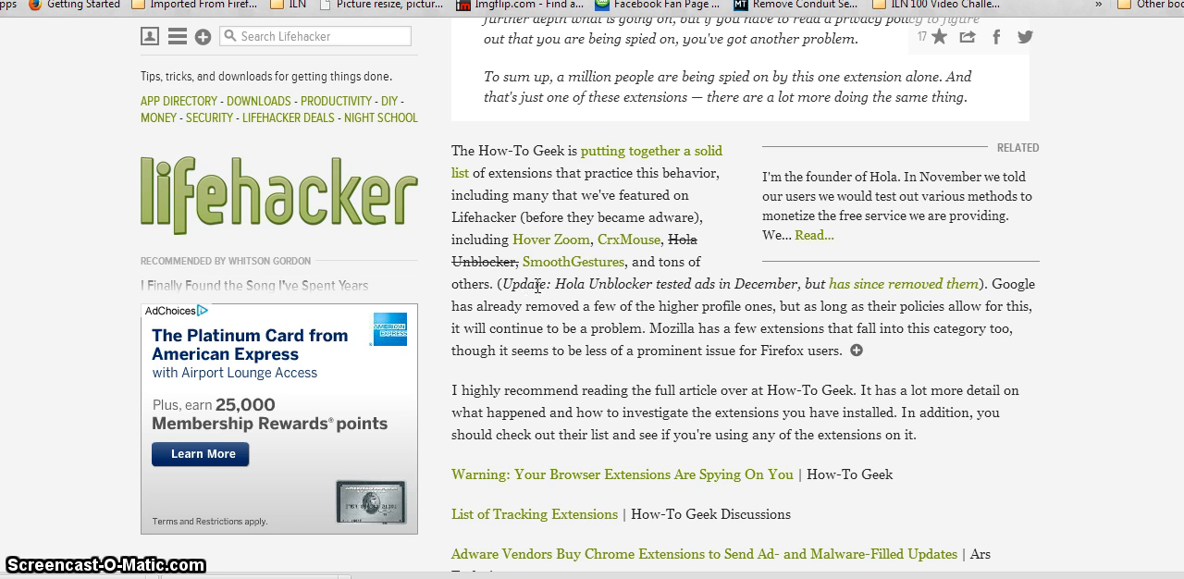
{"action": "mouse_move", "coordinate": [732, 312]}
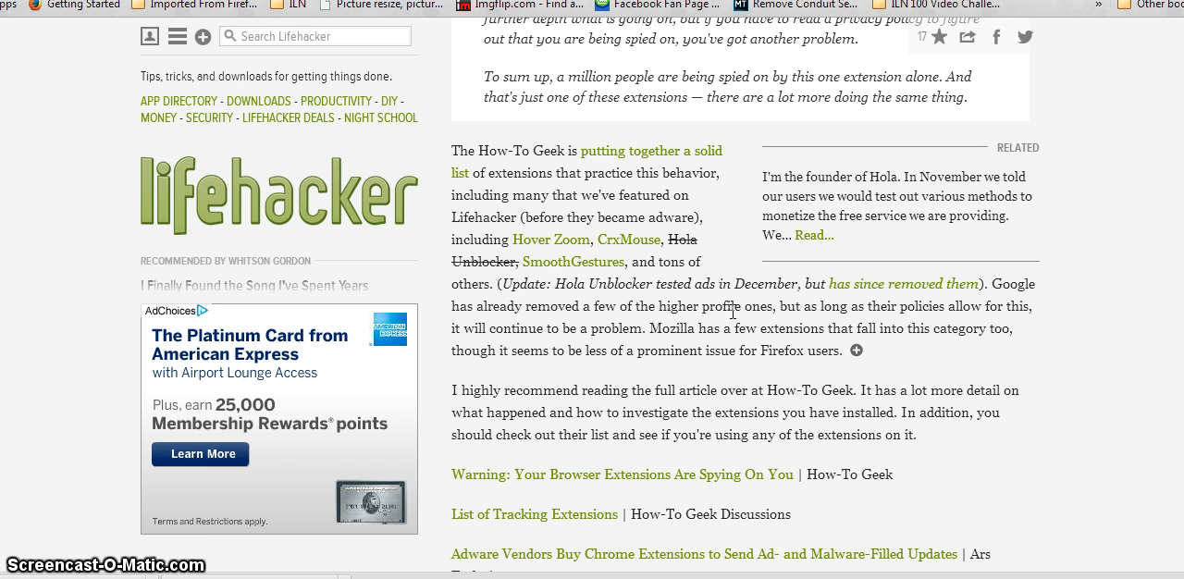
{"action": "mouse_move", "coordinate": [649, 298]}
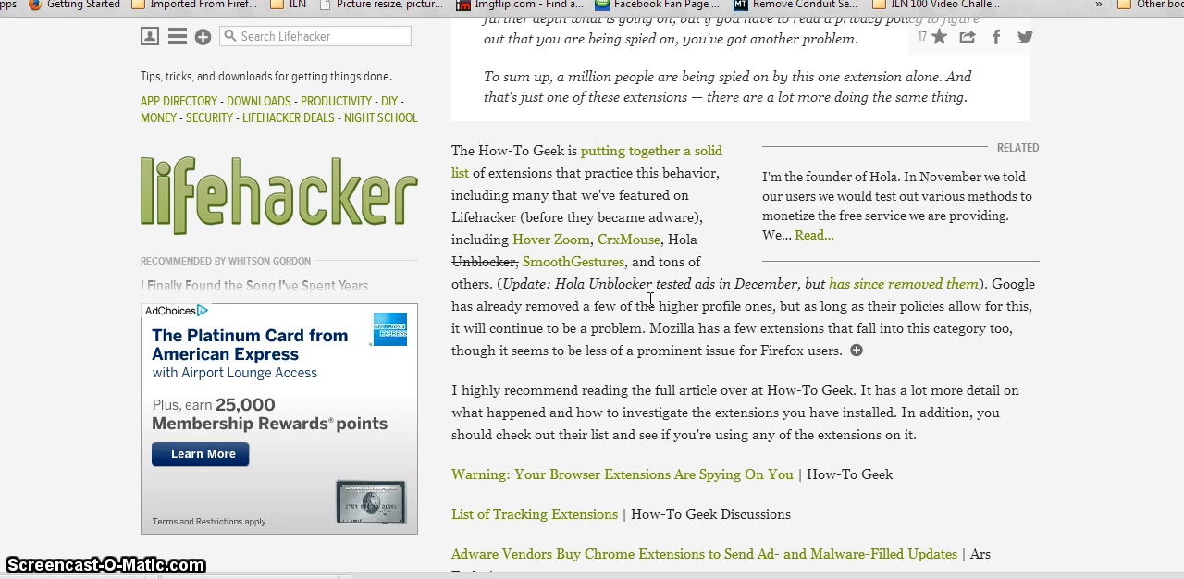
{"action": "mouse_move", "coordinate": [590, 289]}
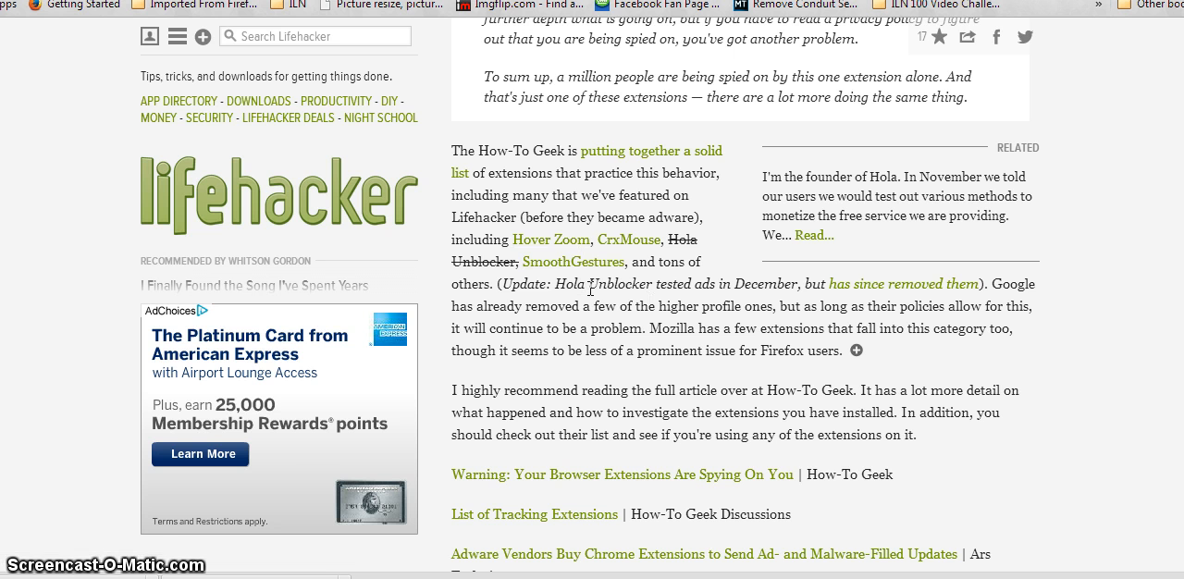
{"action": "mouse_move", "coordinate": [740, 348]}
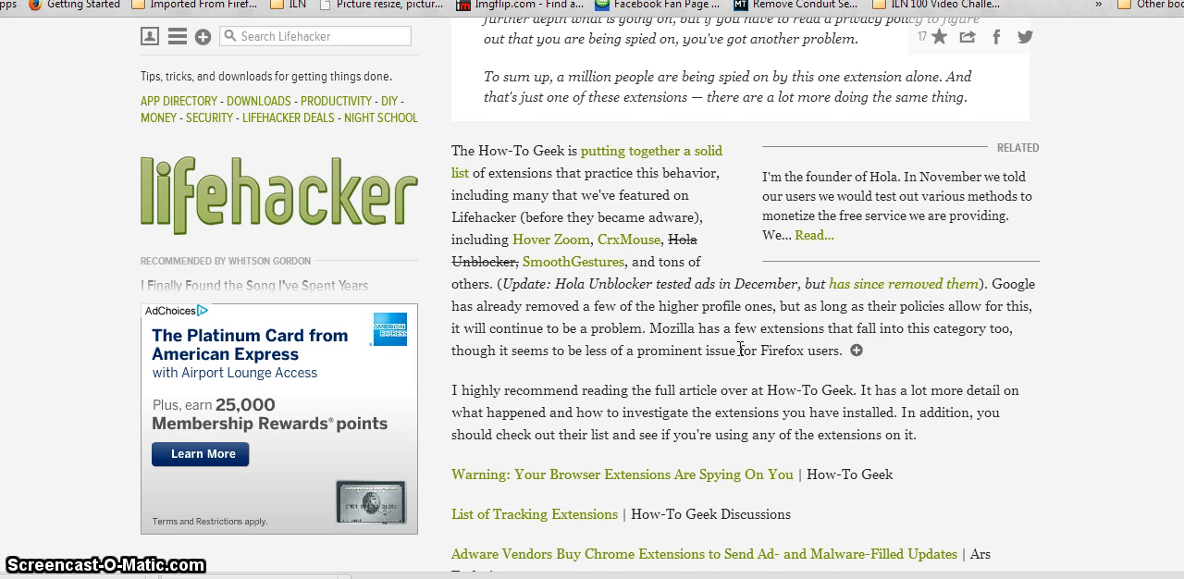
{"action": "scroll", "scroll_direction": "up", "scroll_amount": 3}
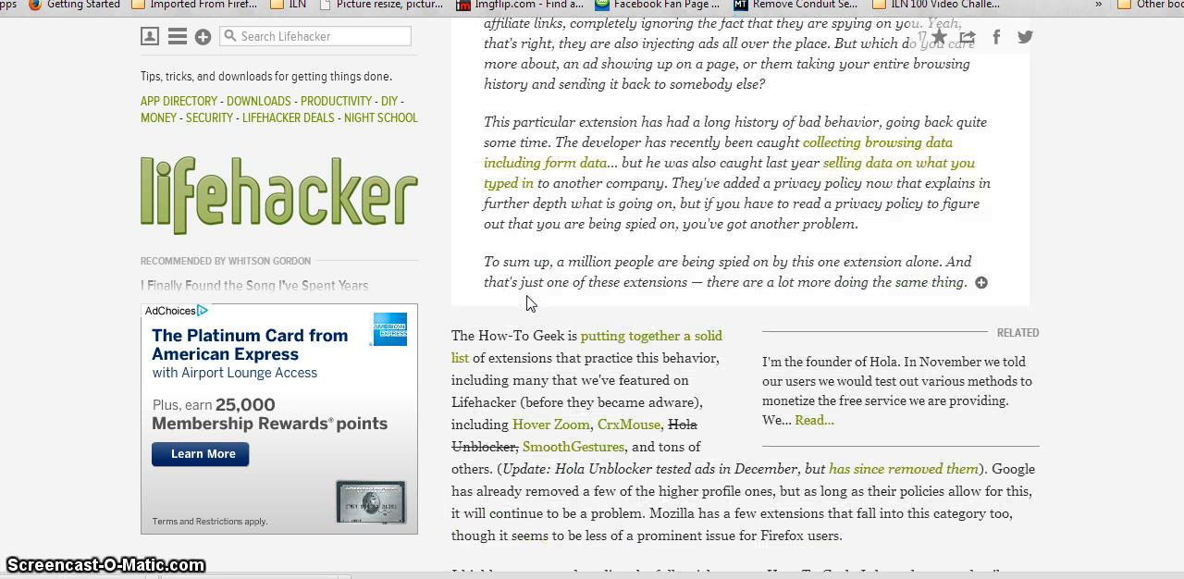
{"action": "scroll", "scroll_direction": "down", "scroll_amount": 3}
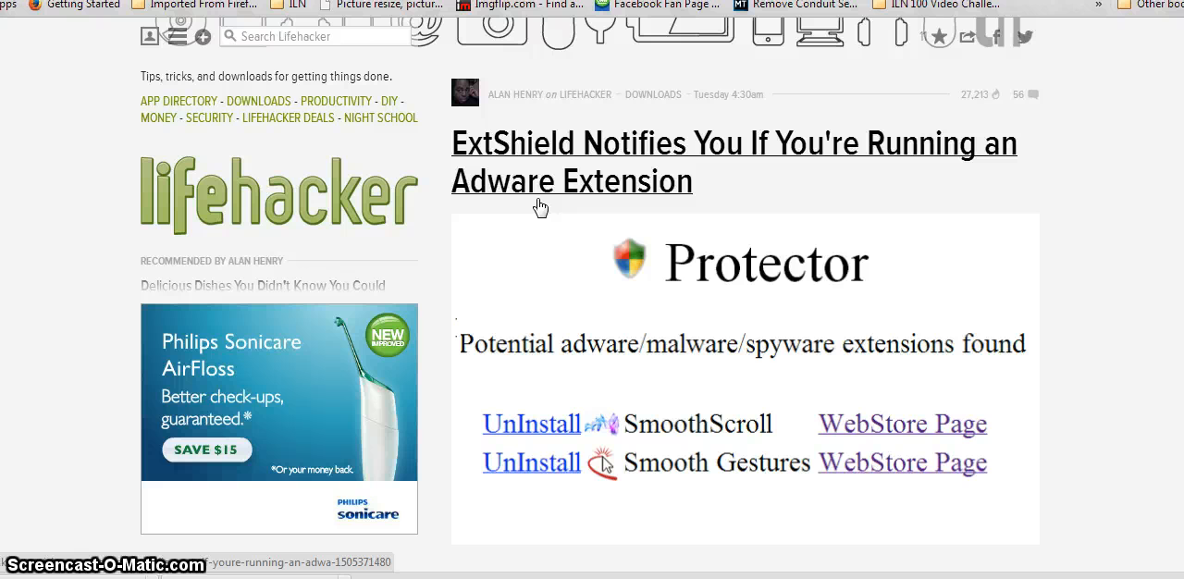
{"action": "mouse_move", "coordinate": [570, 237]}
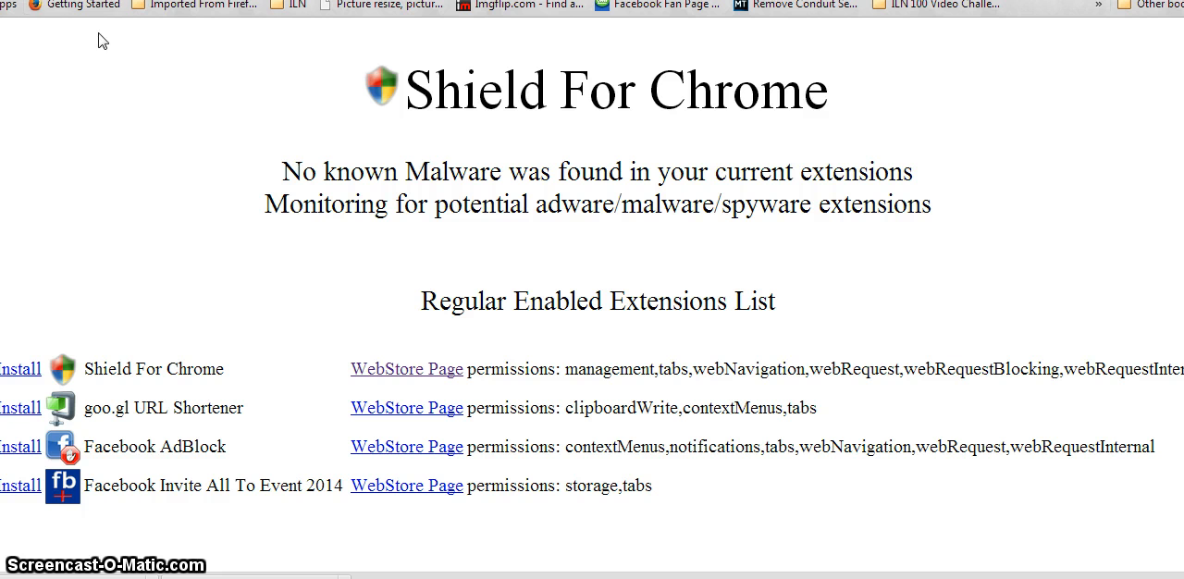
{"action": "mouse_move", "coordinate": [51, 98]}
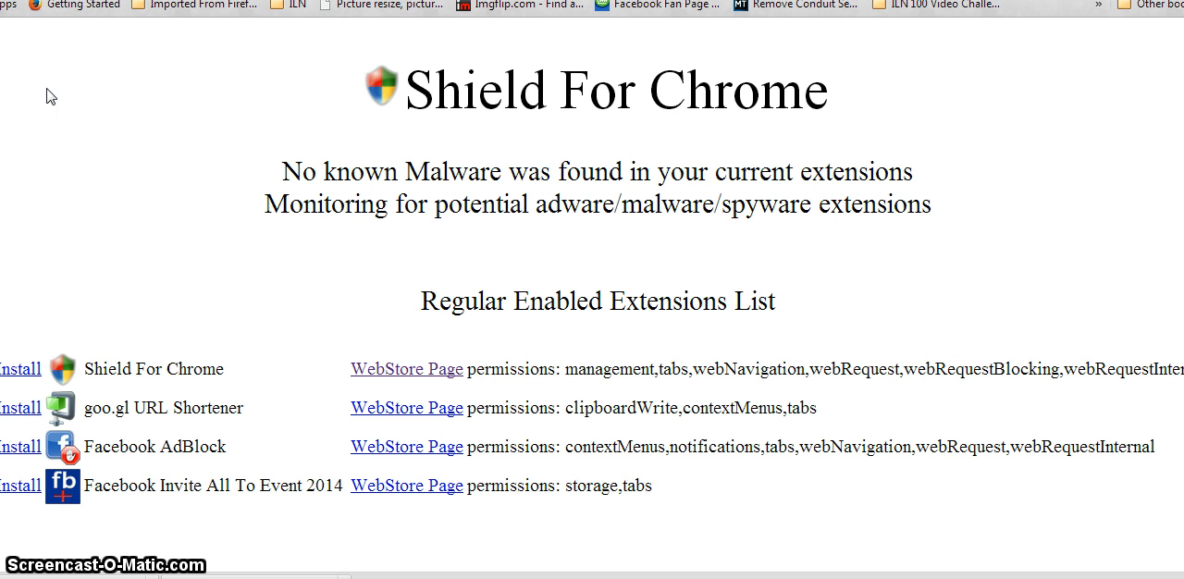
{"action": "mouse_move", "coordinate": [130, 144]}
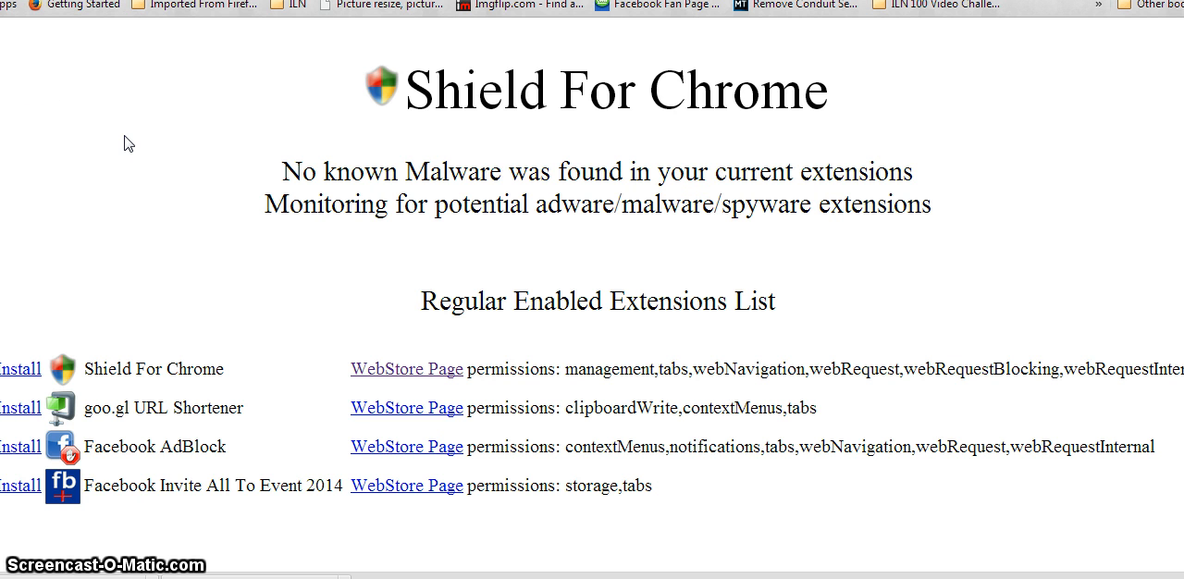
{"action": "mouse_move", "coordinate": [237, 148]}
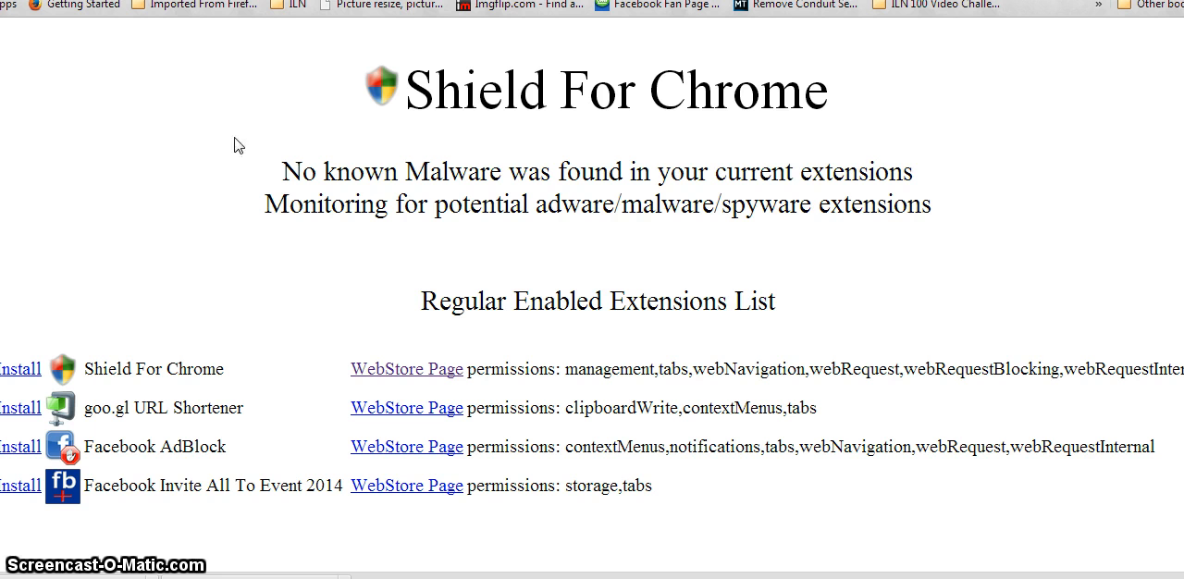
{"action": "mouse_move", "coordinate": [403, 196]}
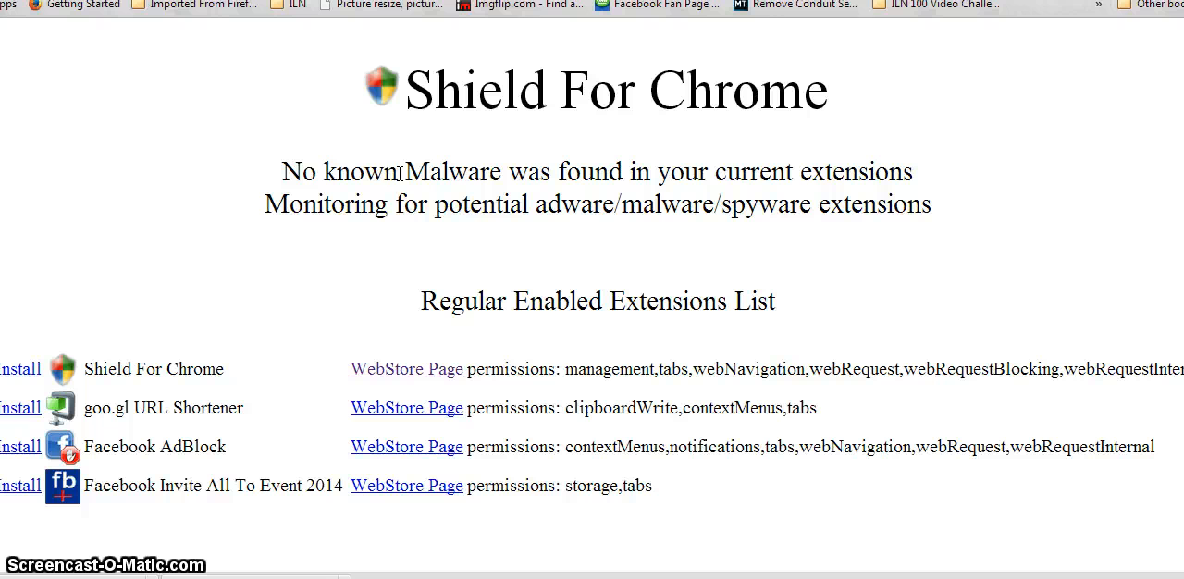
{"action": "mouse_move", "coordinate": [229, 177]}
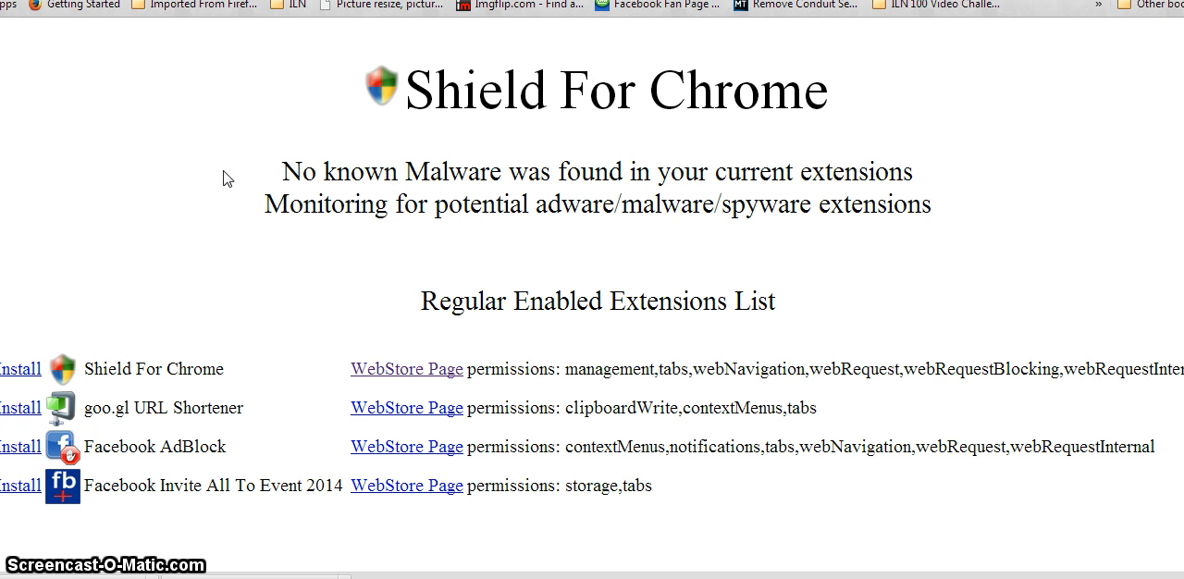
{"action": "mouse_move", "coordinate": [52, 389]}
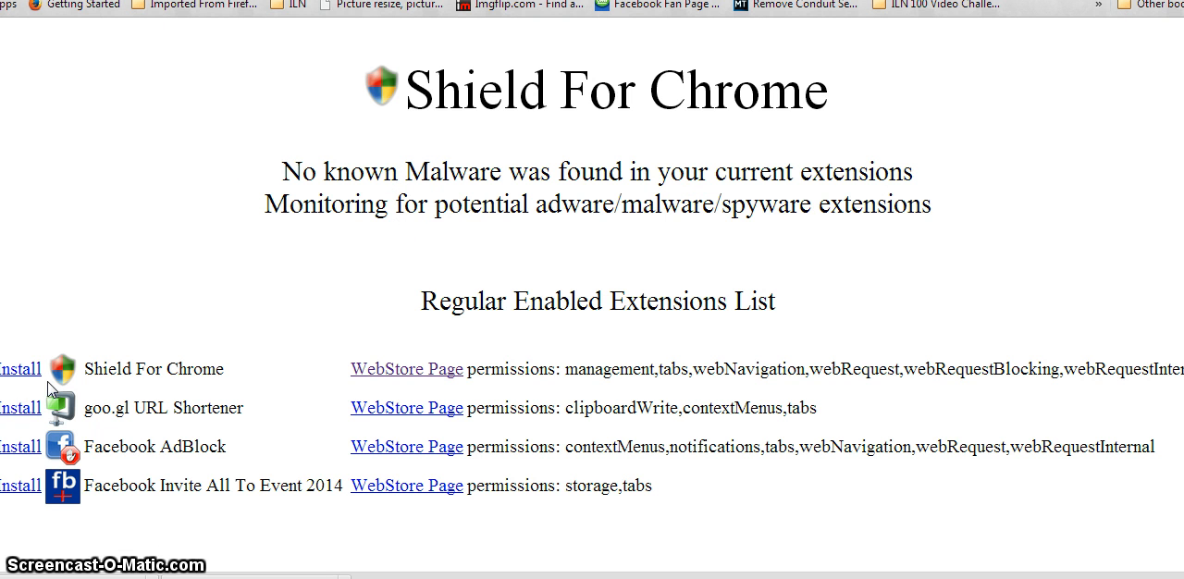
{"action": "mouse_move", "coordinate": [18, 368]}
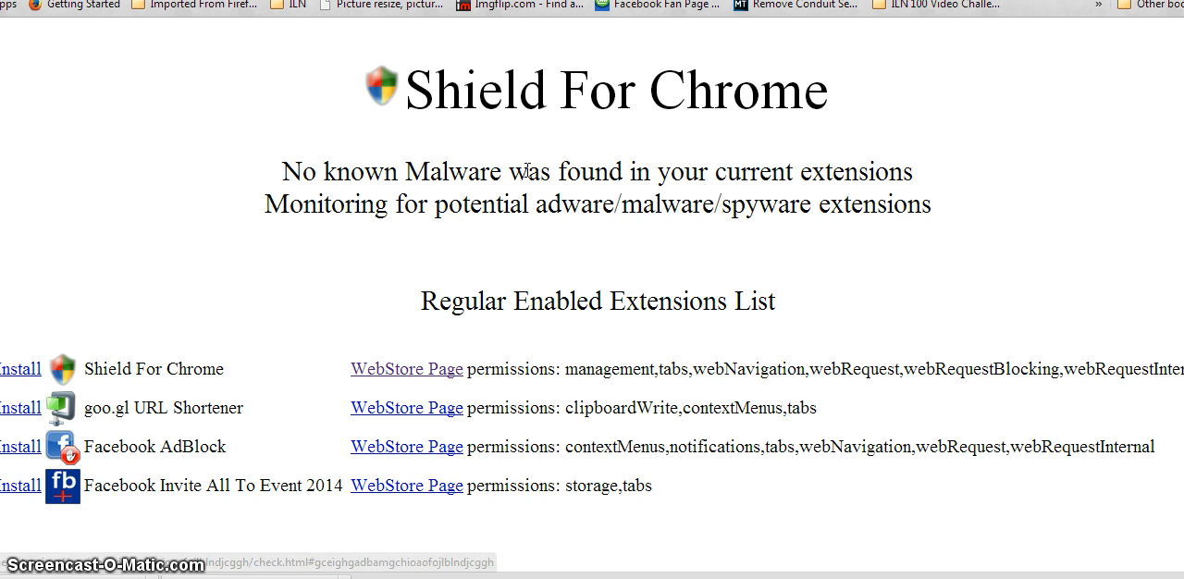
{"action": "mouse_move", "coordinate": [544, 154]}
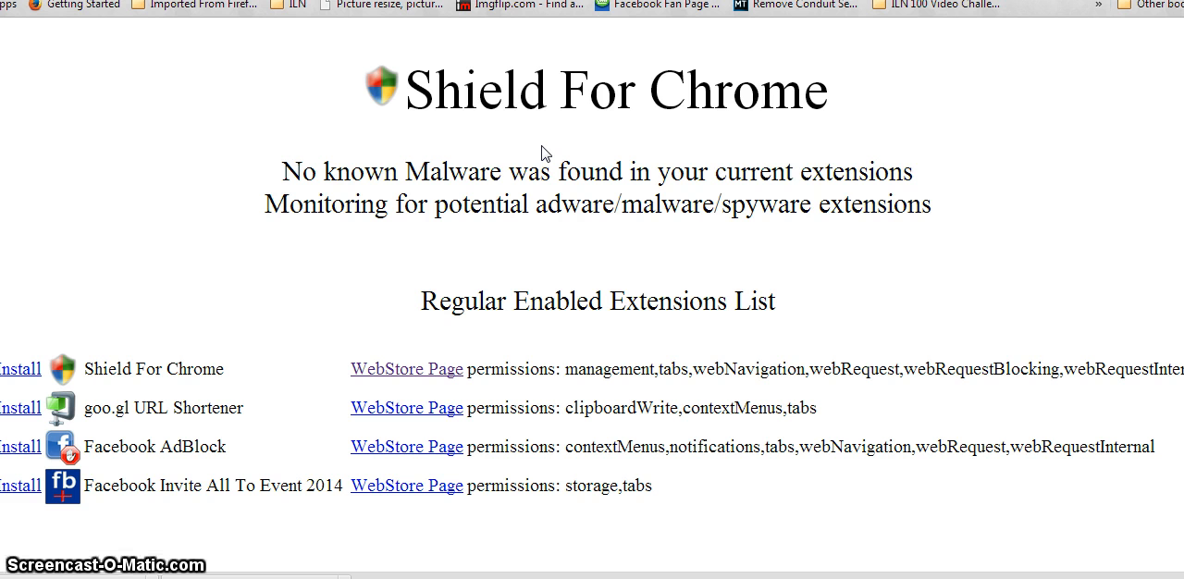
{"action": "mouse_move", "coordinate": [262, 399]}
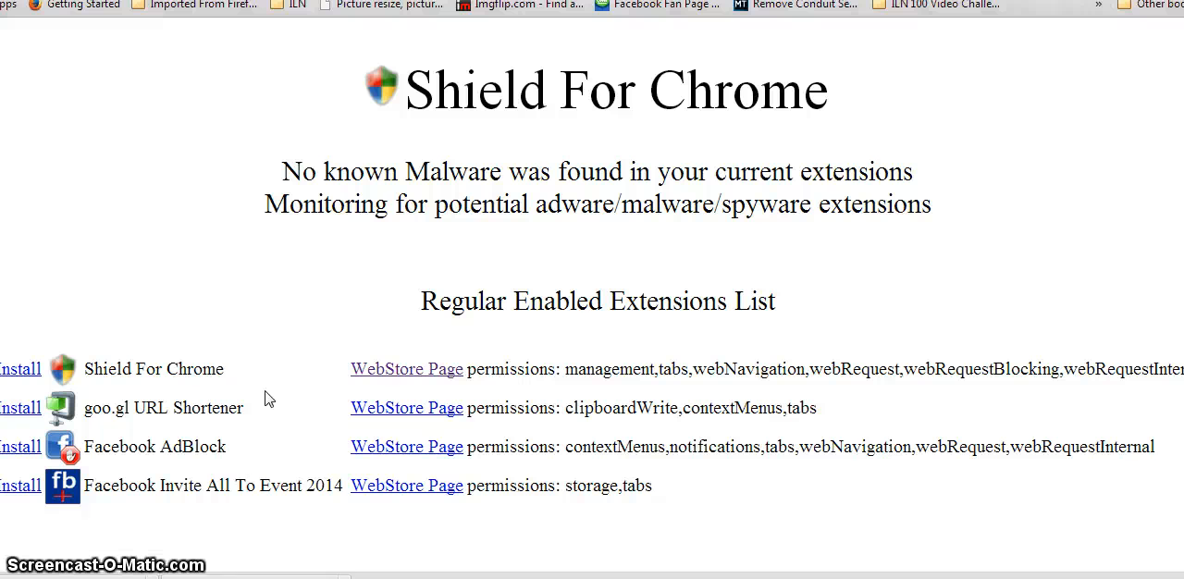
{"action": "mouse_move", "coordinate": [255, 509]}
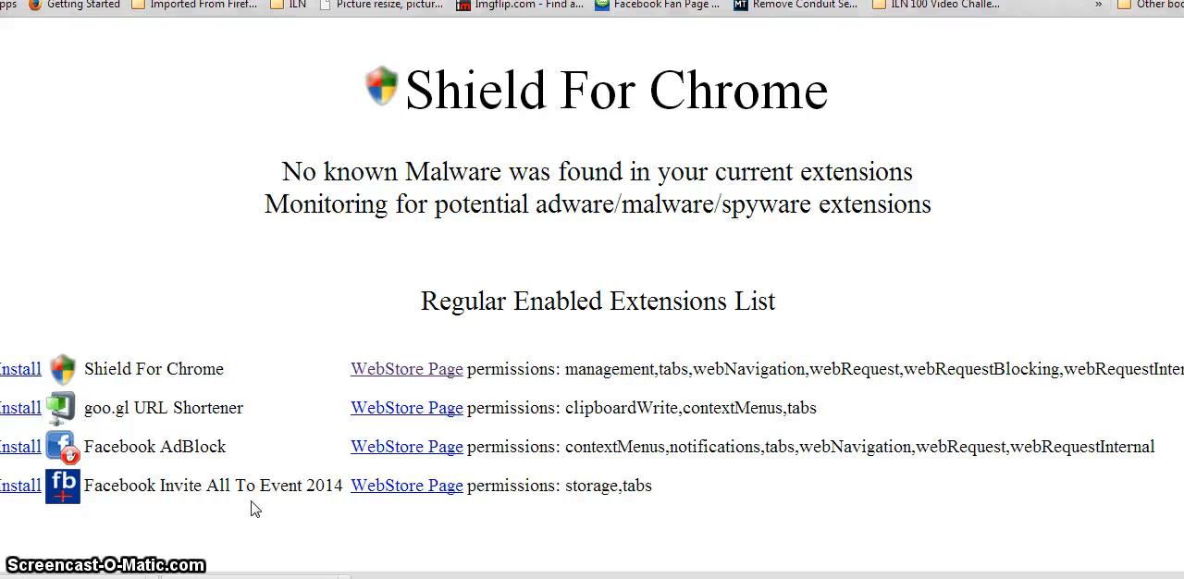
{"action": "mouse_move", "coordinate": [343, 548]}
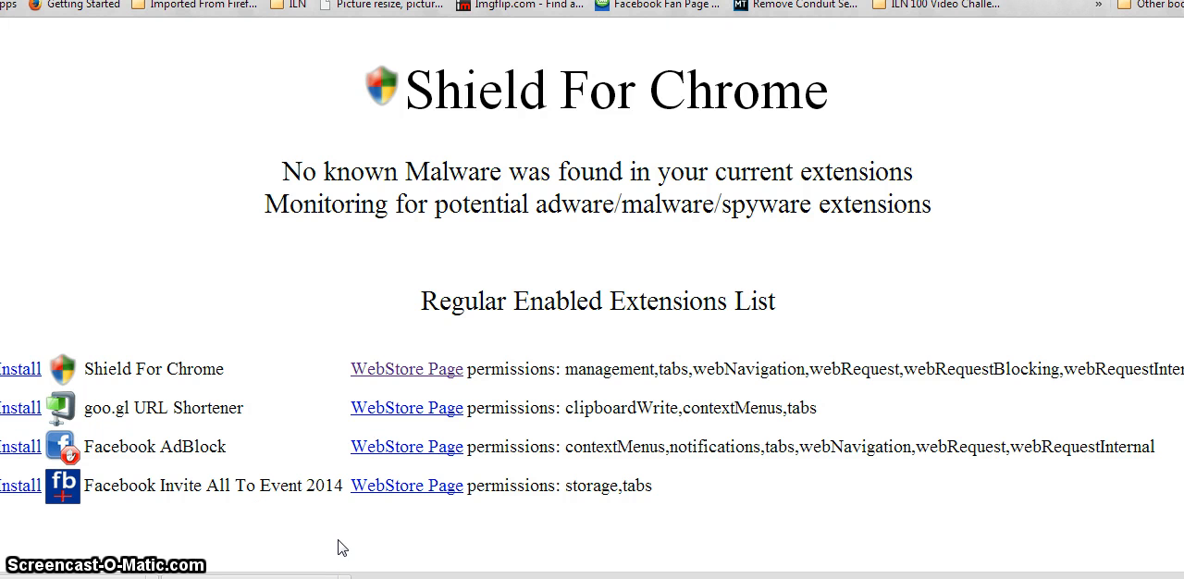
{"action": "mouse_move", "coordinate": [337, 481]}
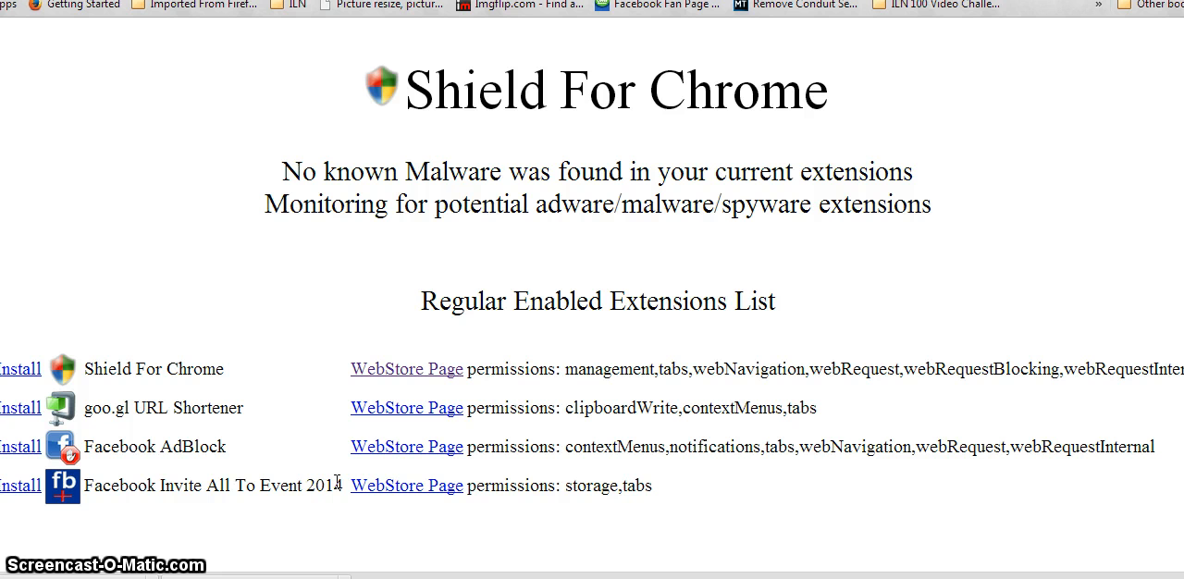
{"action": "mouse_move", "coordinate": [329, 344]}
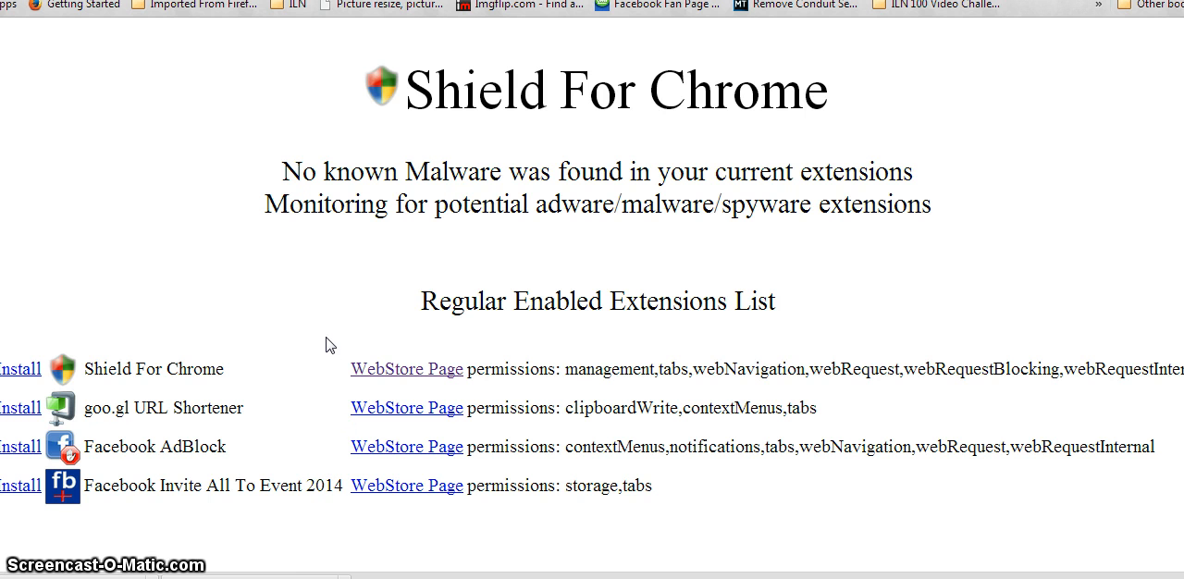